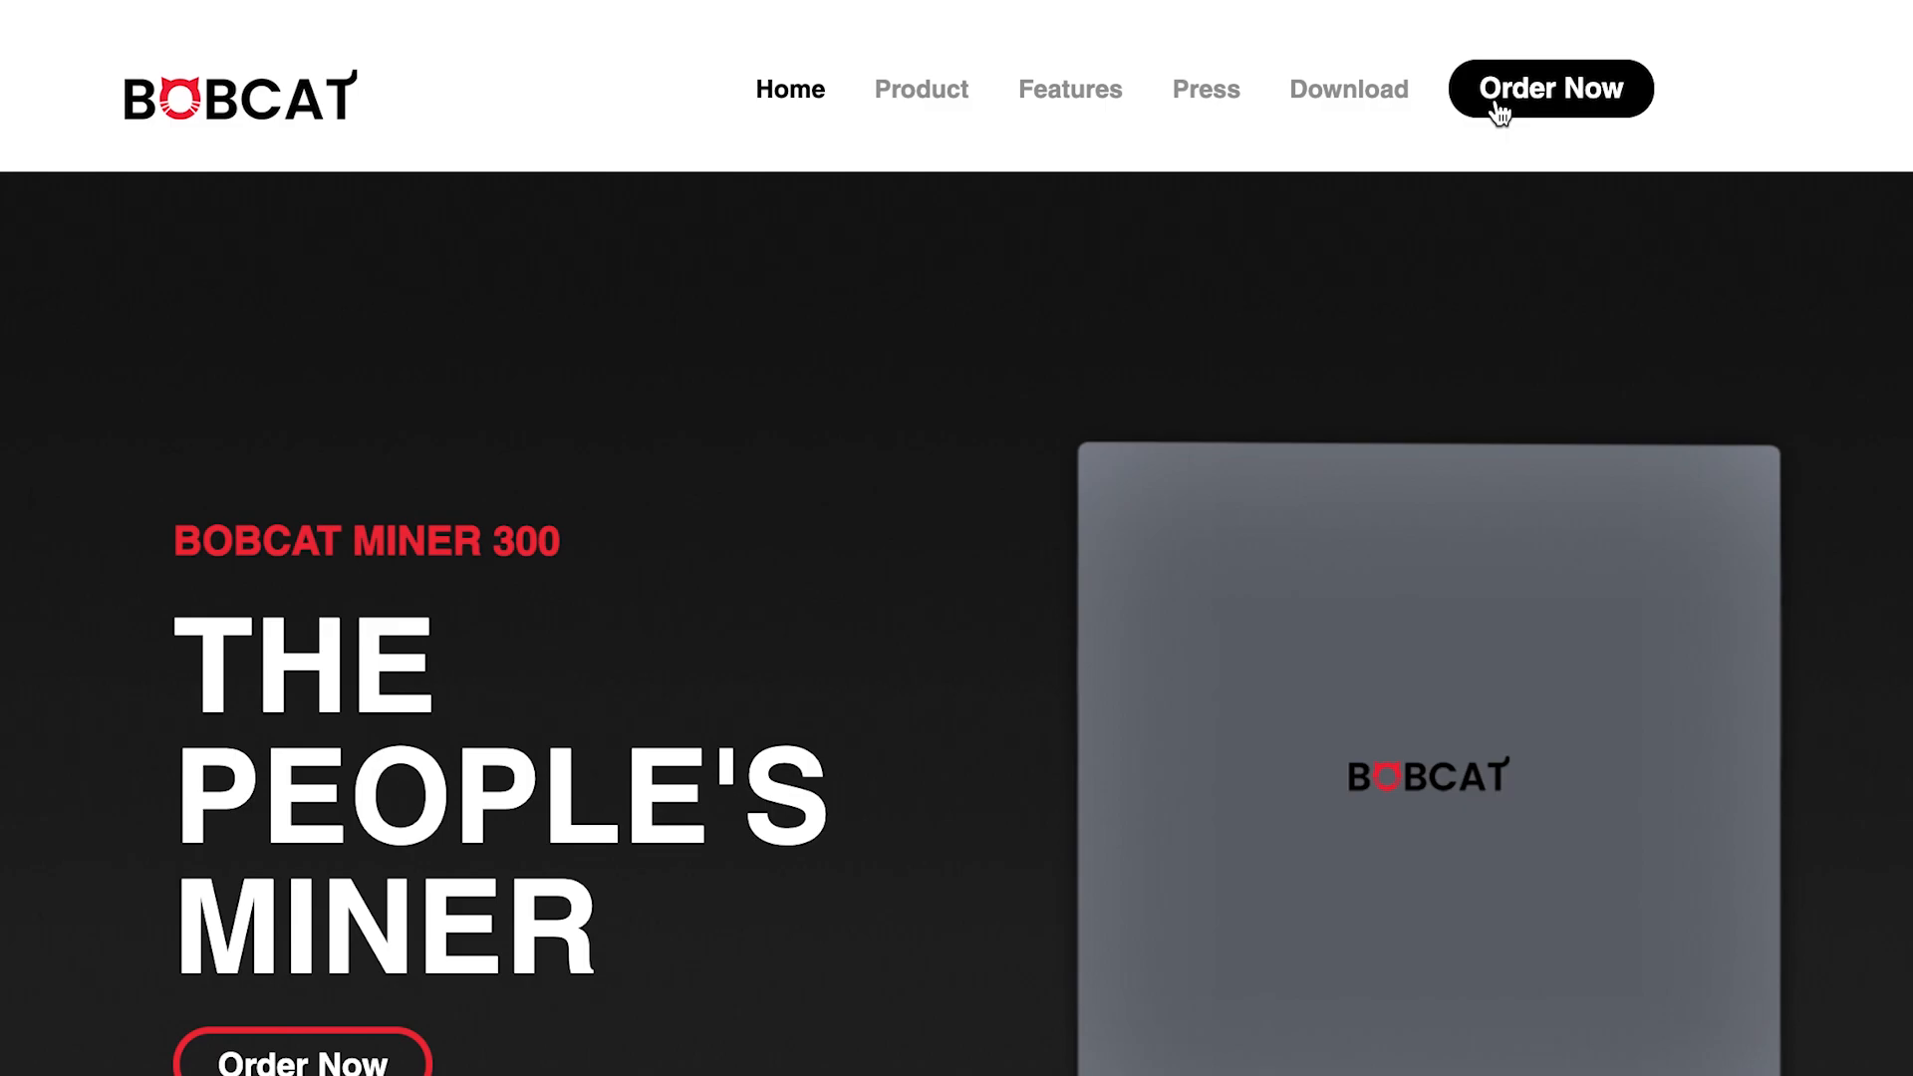
# Step: Go to the Bobcat Miner 300 page and pick the US915 North America model at $429
pyautogui.click(1550, 87)
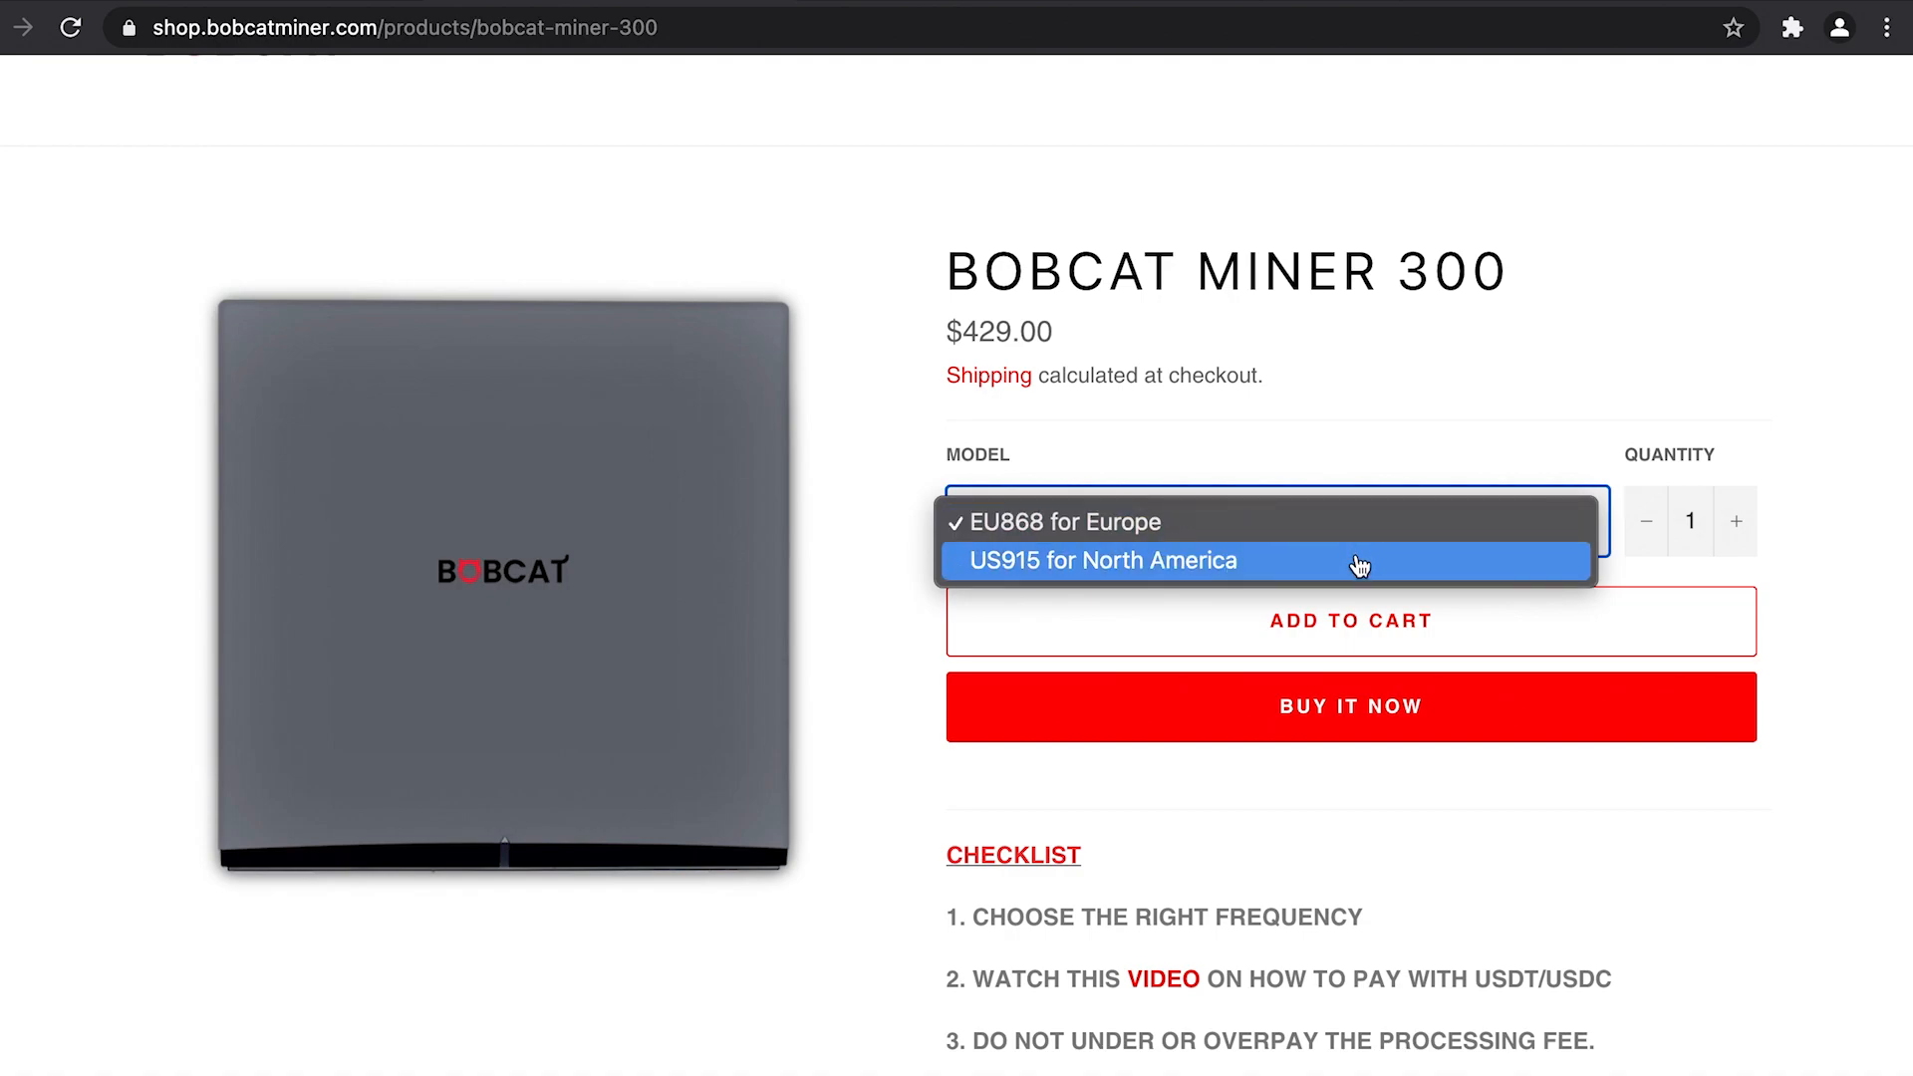
pyautogui.moveTo(1301, 583)
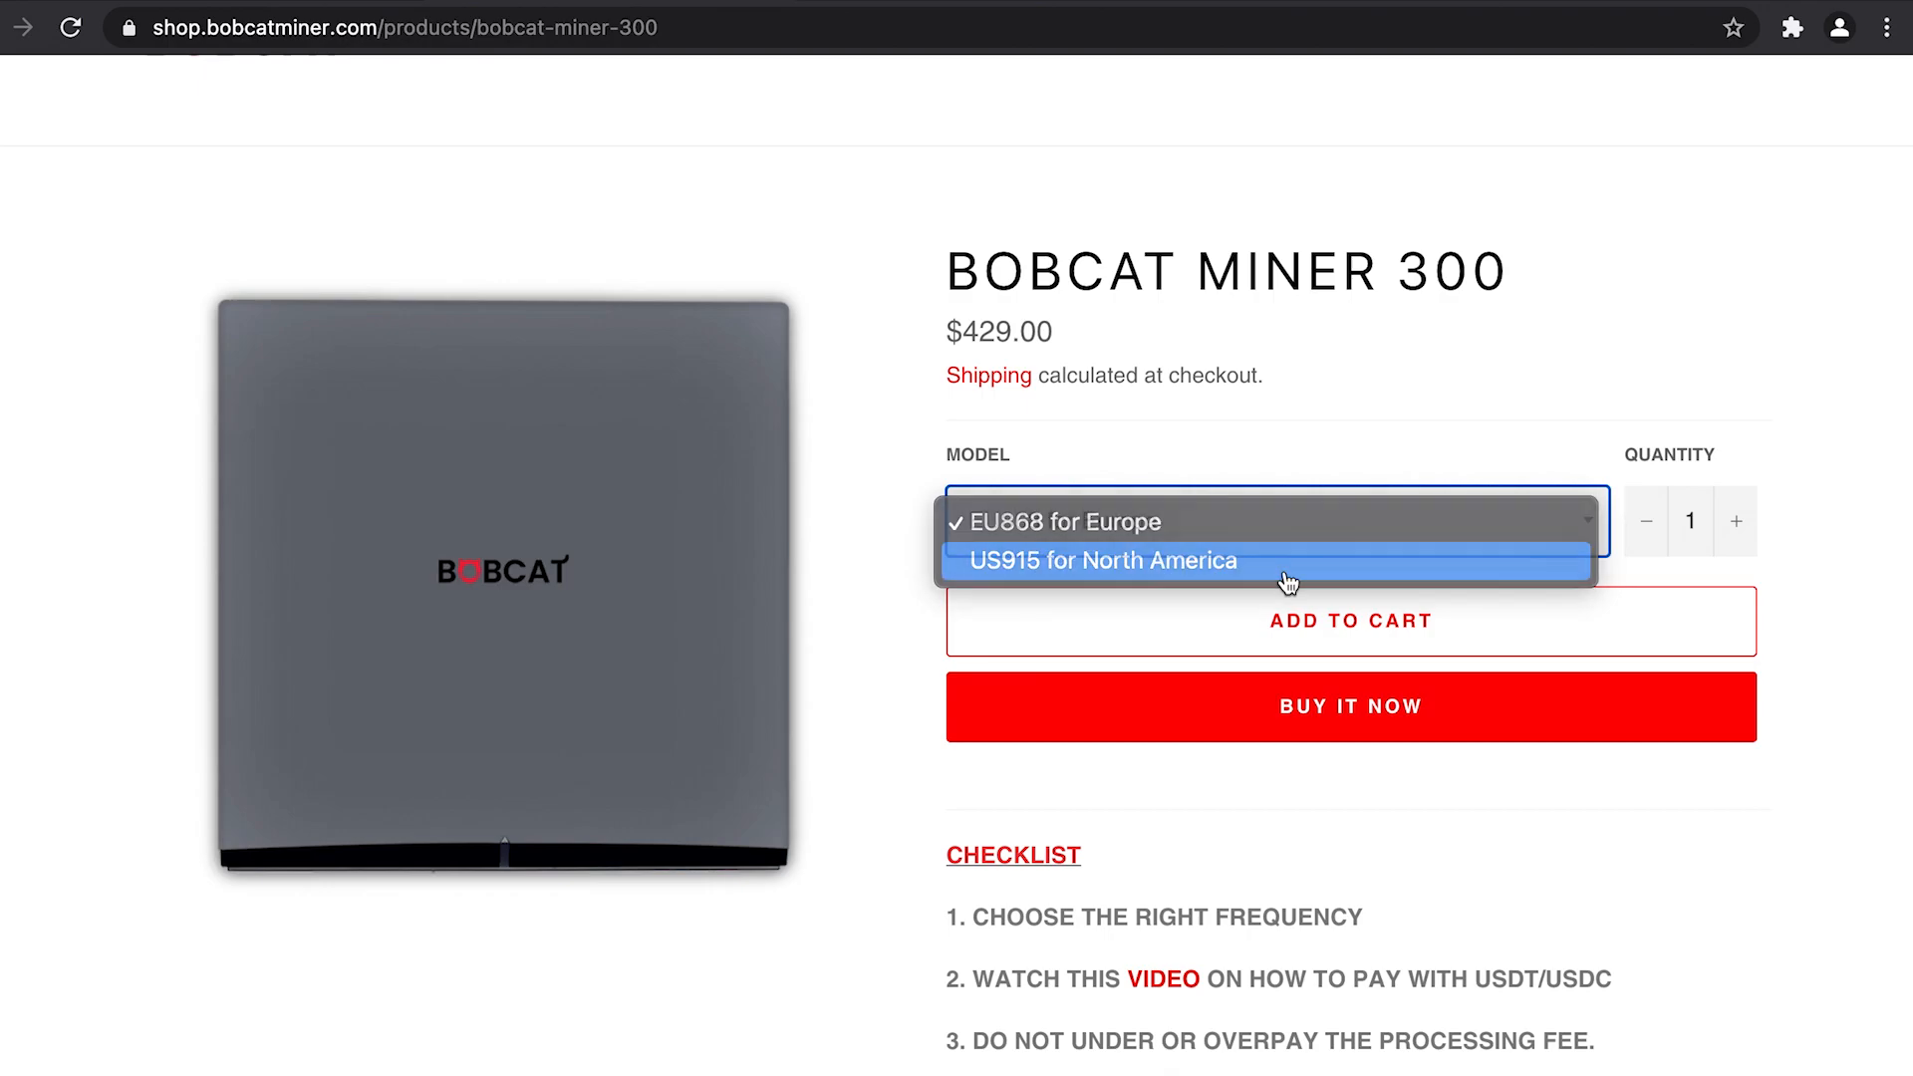
pyautogui.click(1102, 562)
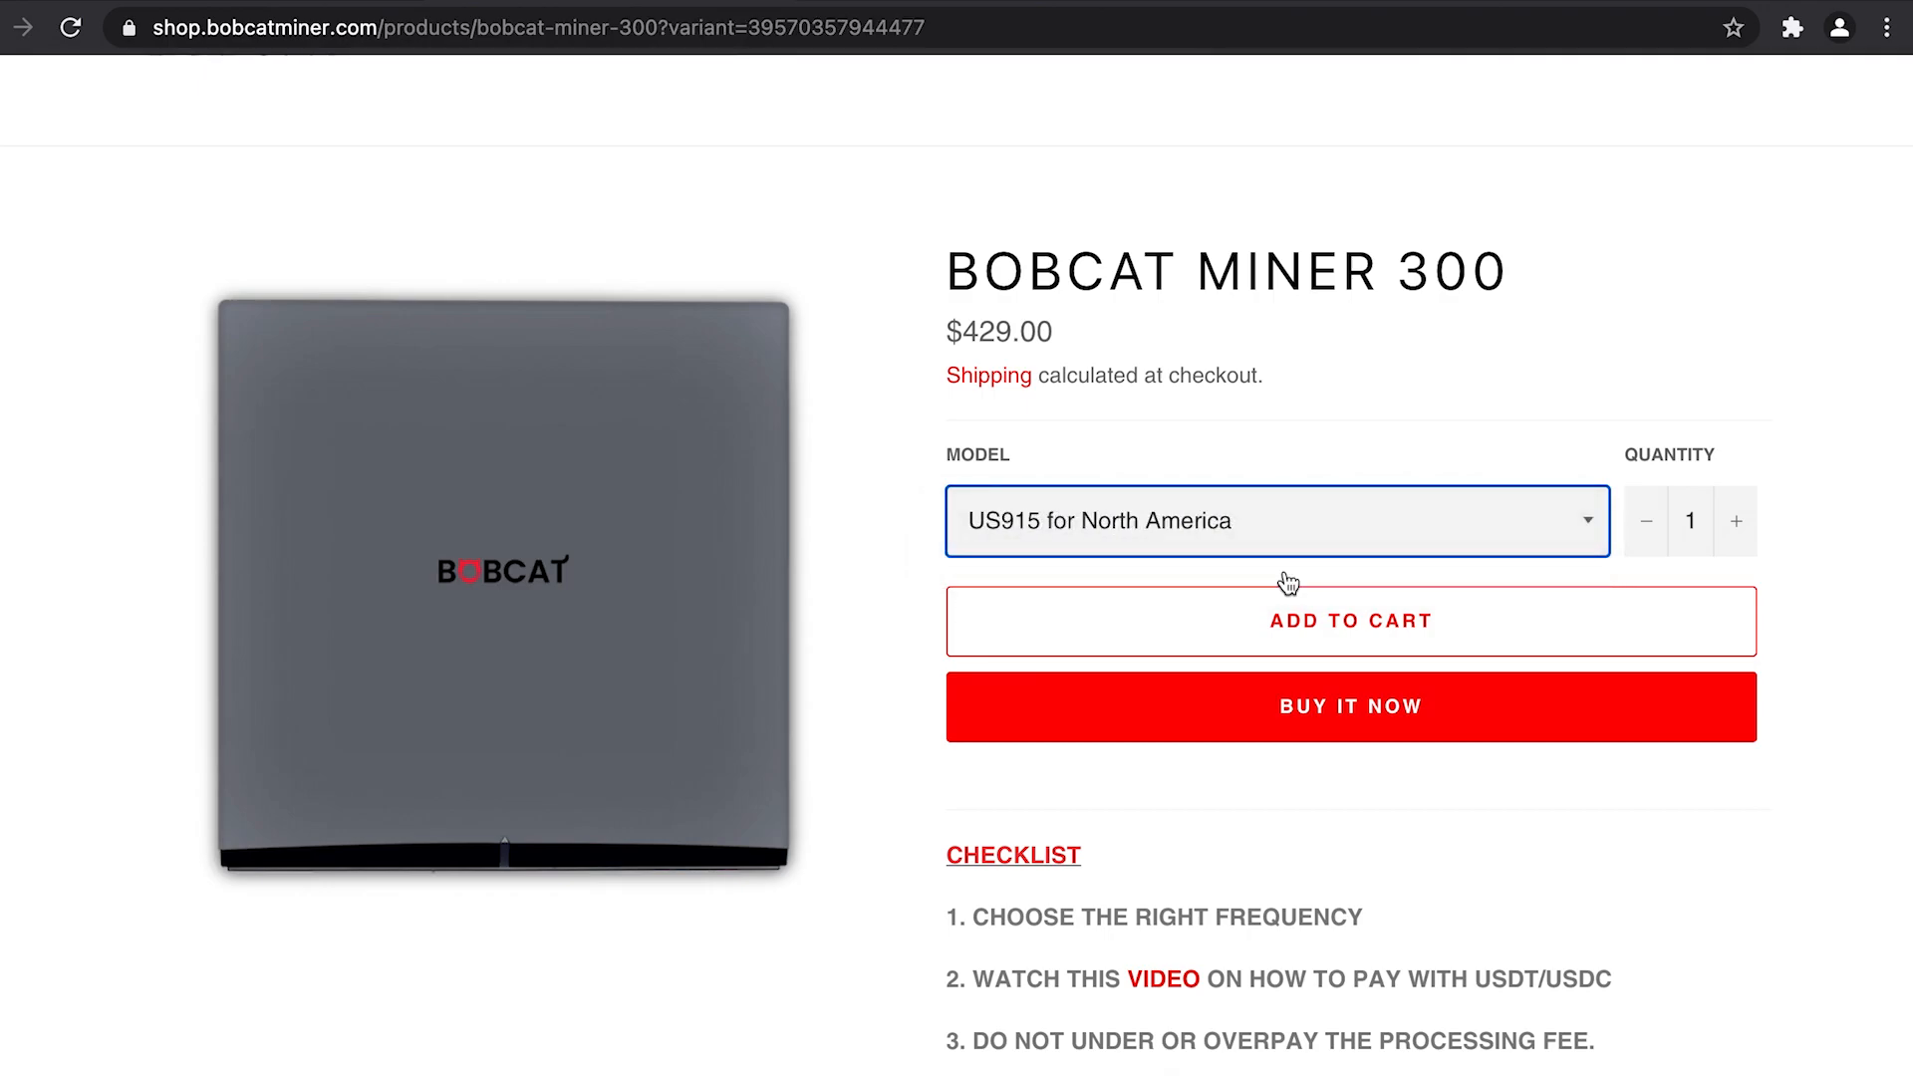
pyautogui.scroll(-3)
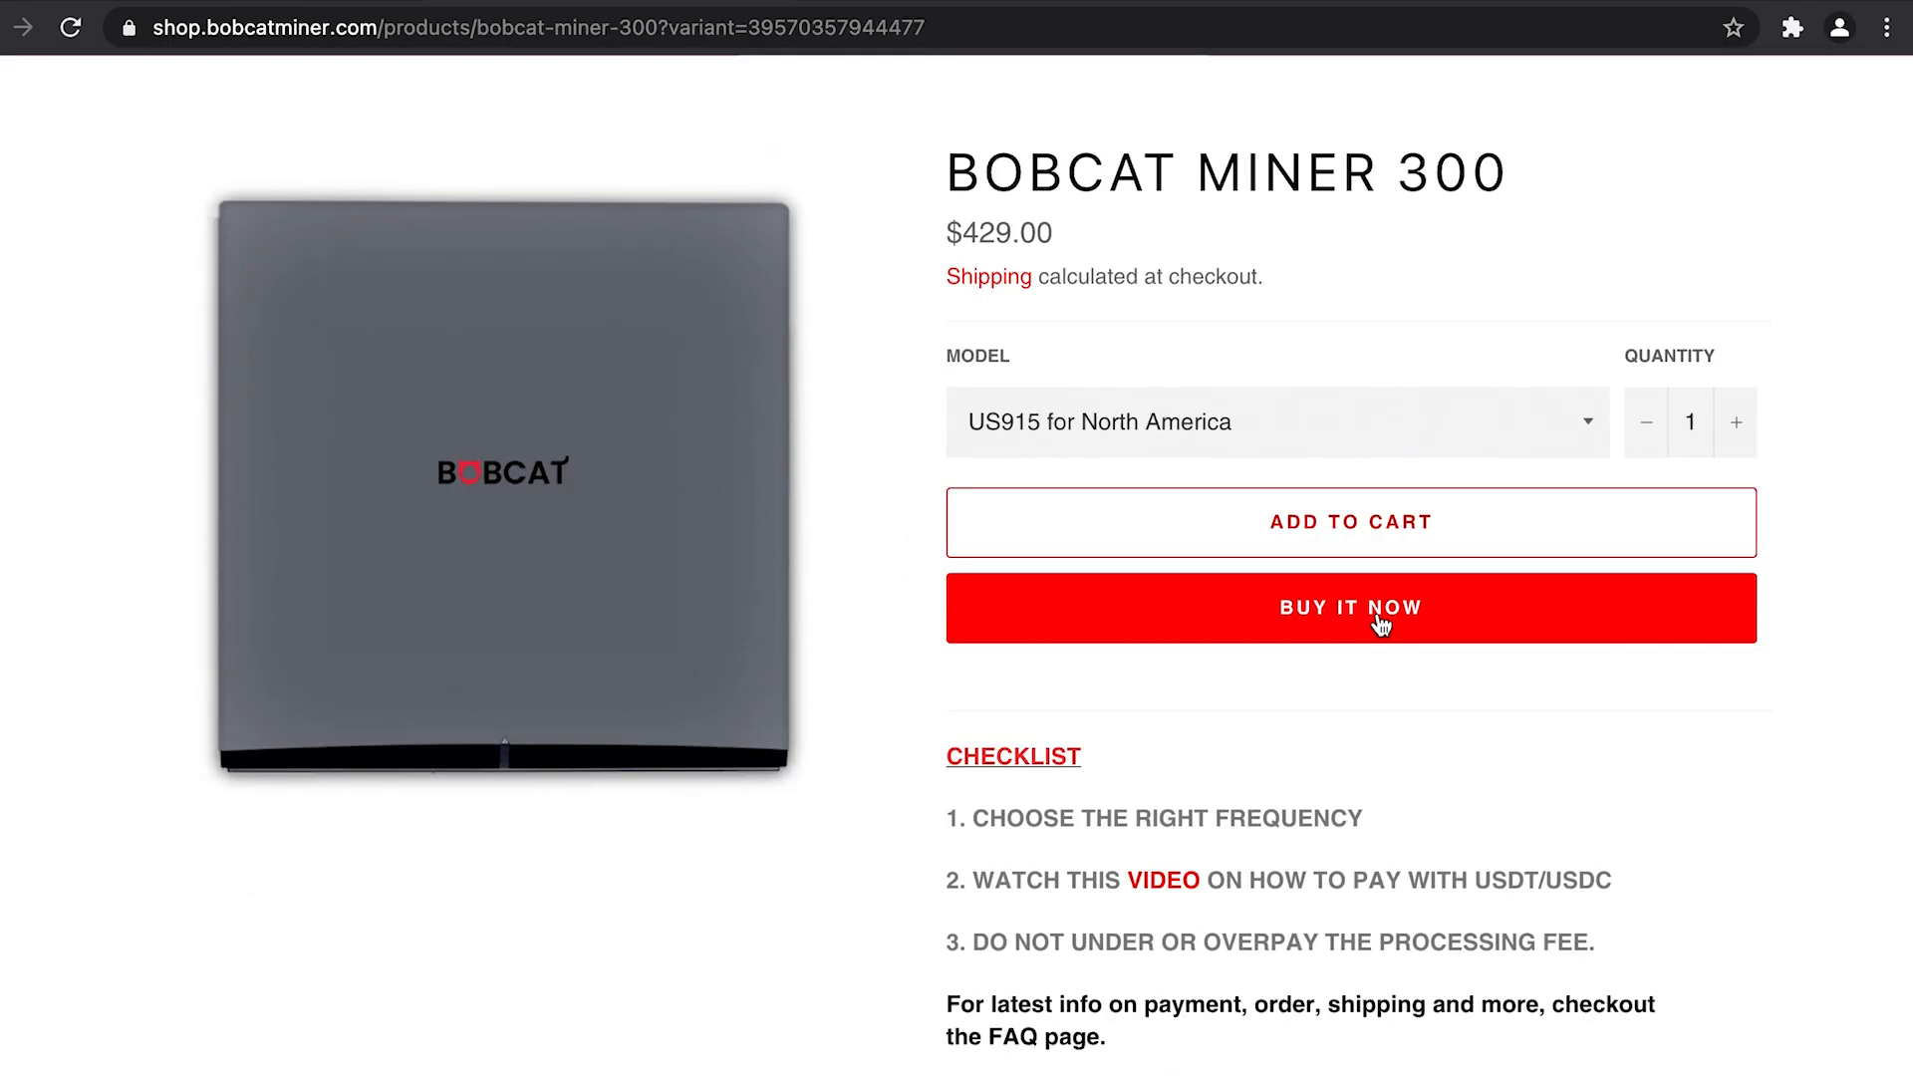
# Step: Buy now and continue through contact info to shipping, with $46 dropshipping and $510.40 total
pyautogui.click(1349, 607)
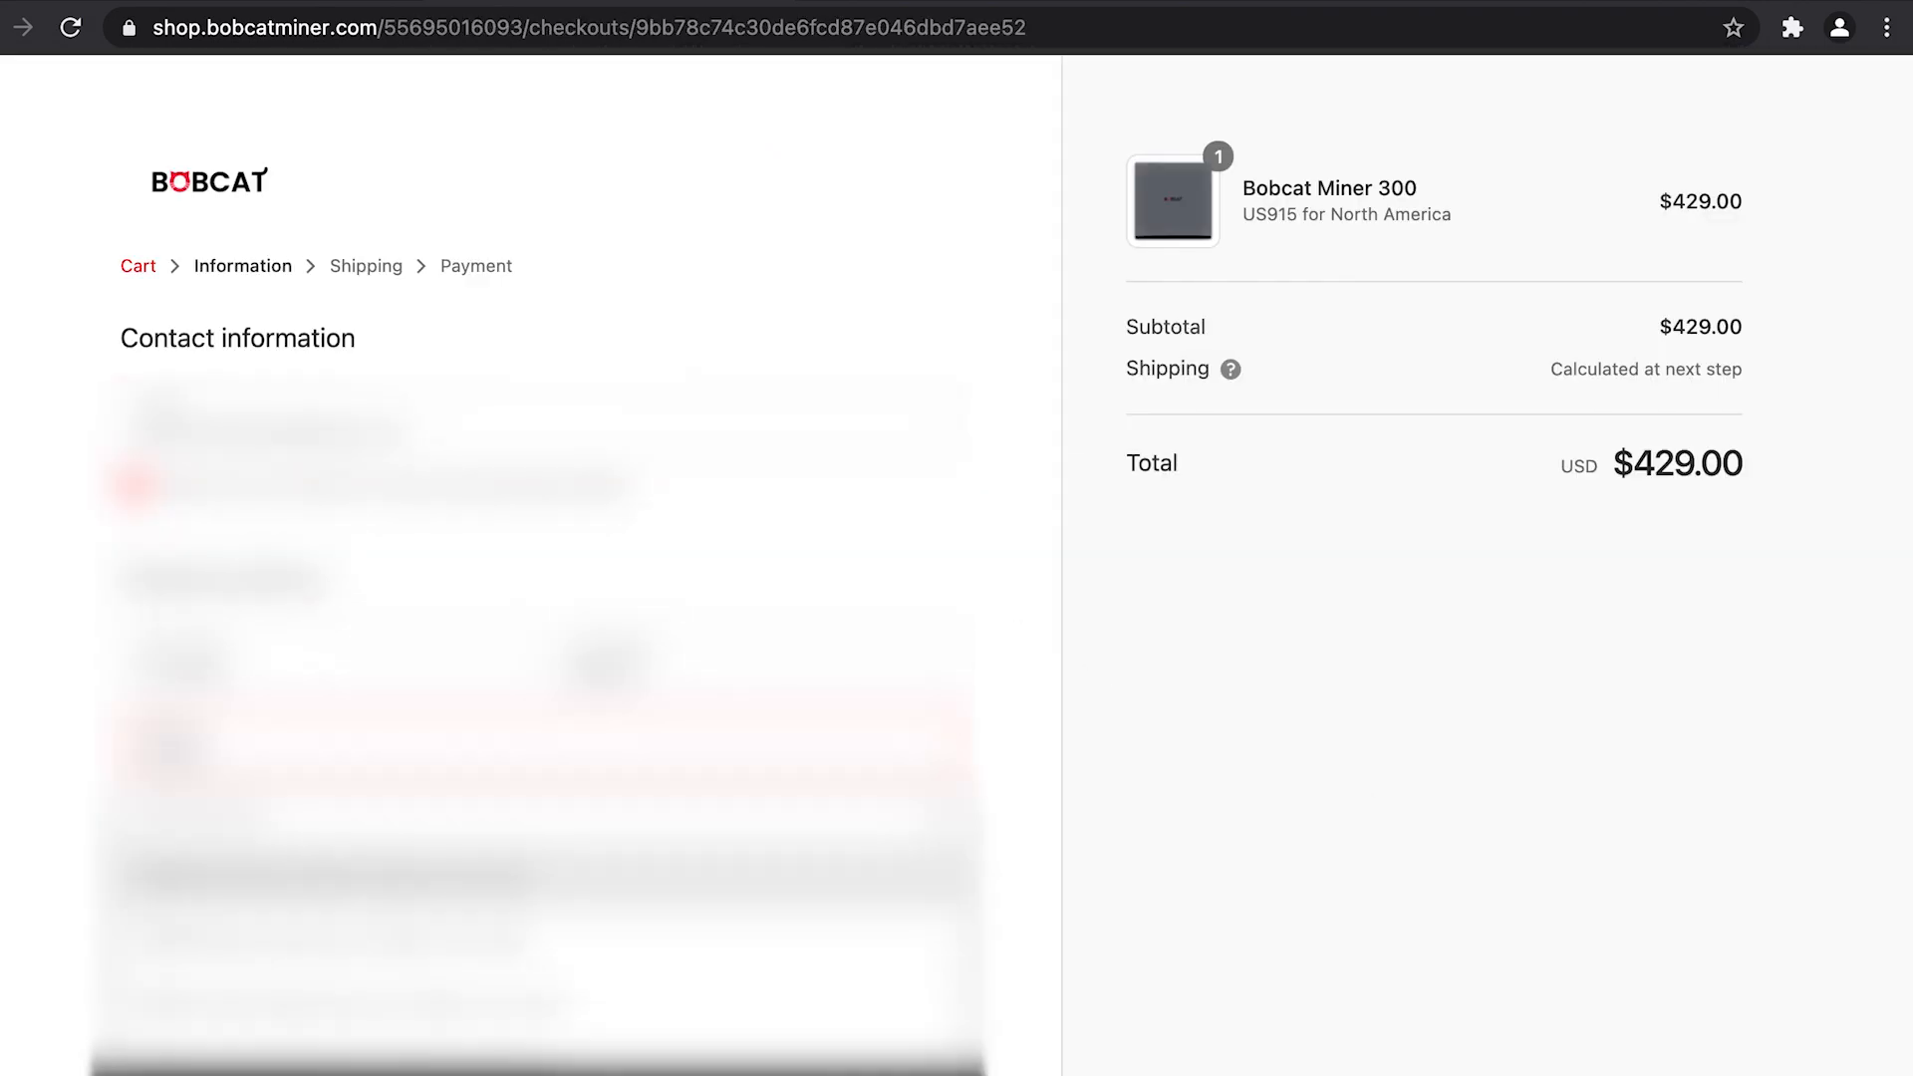
pyautogui.scroll(-3)
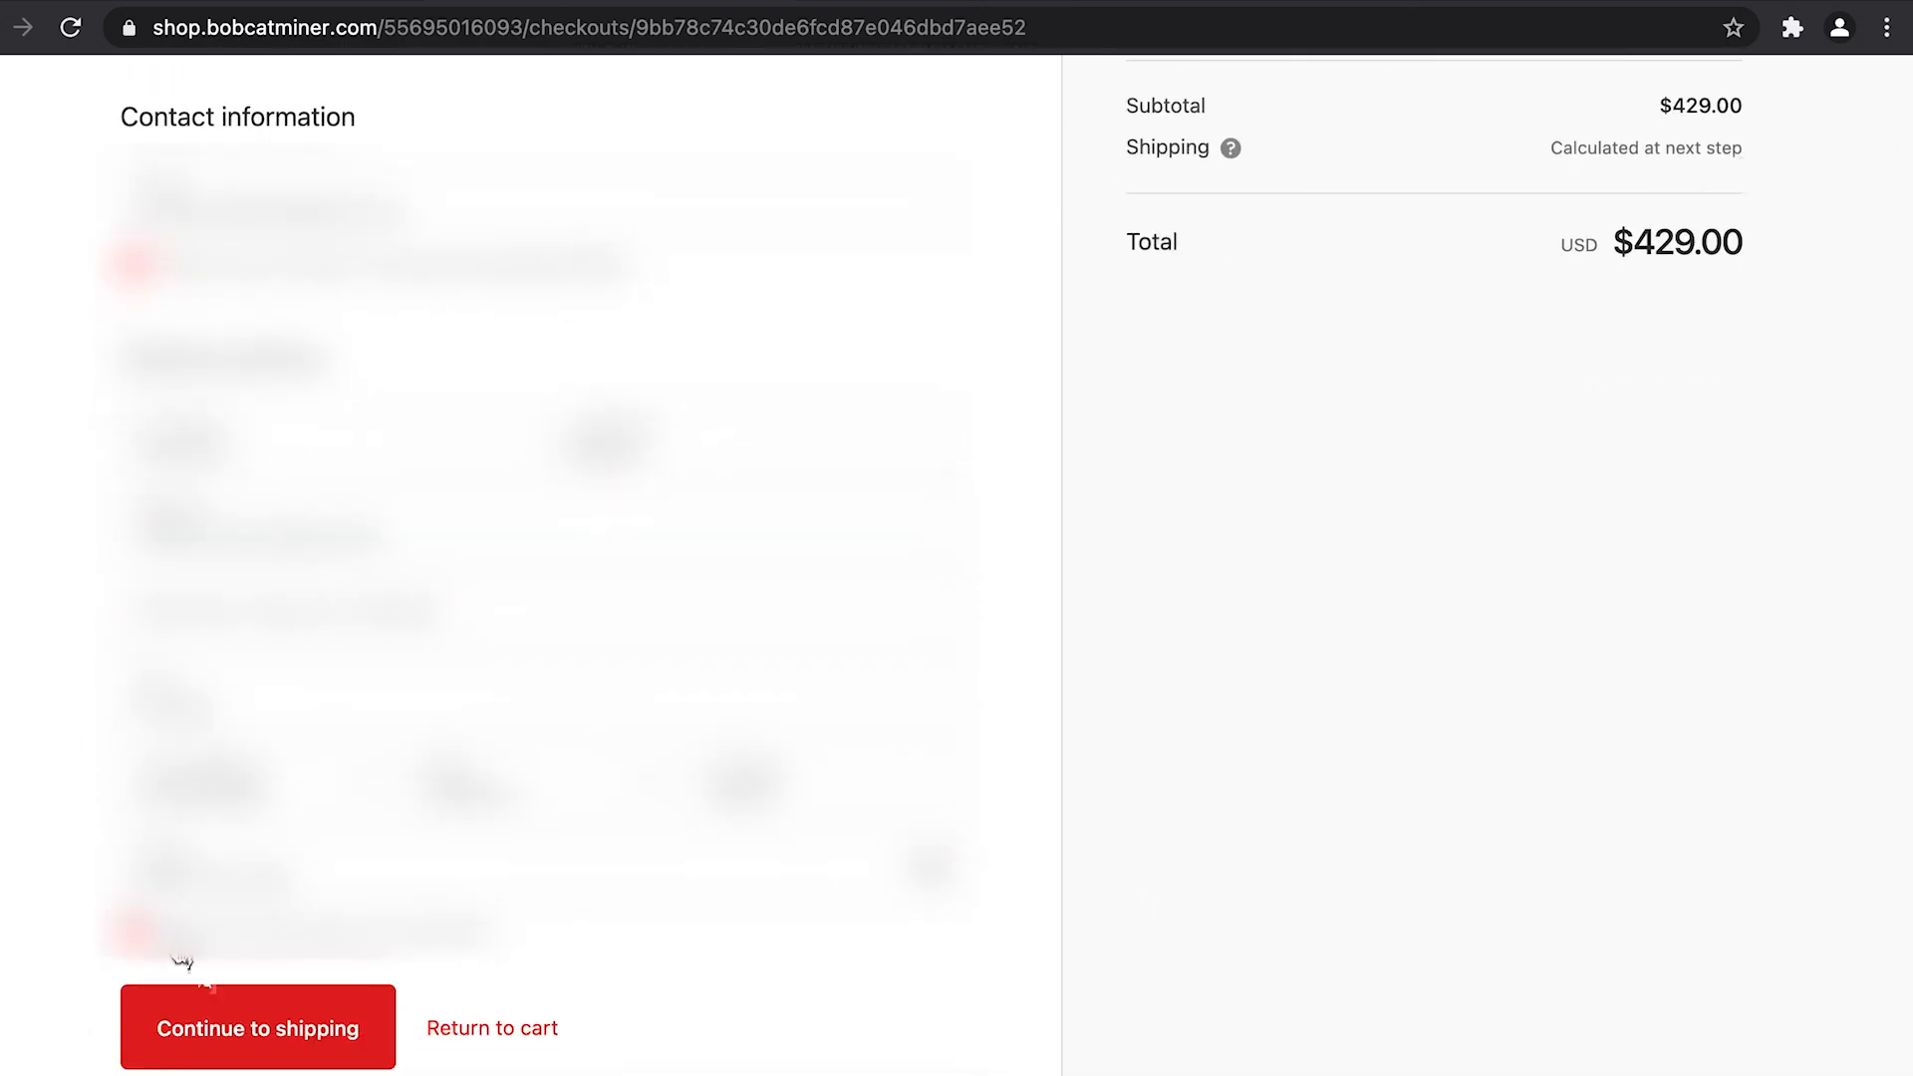
pyautogui.click(257, 1028)
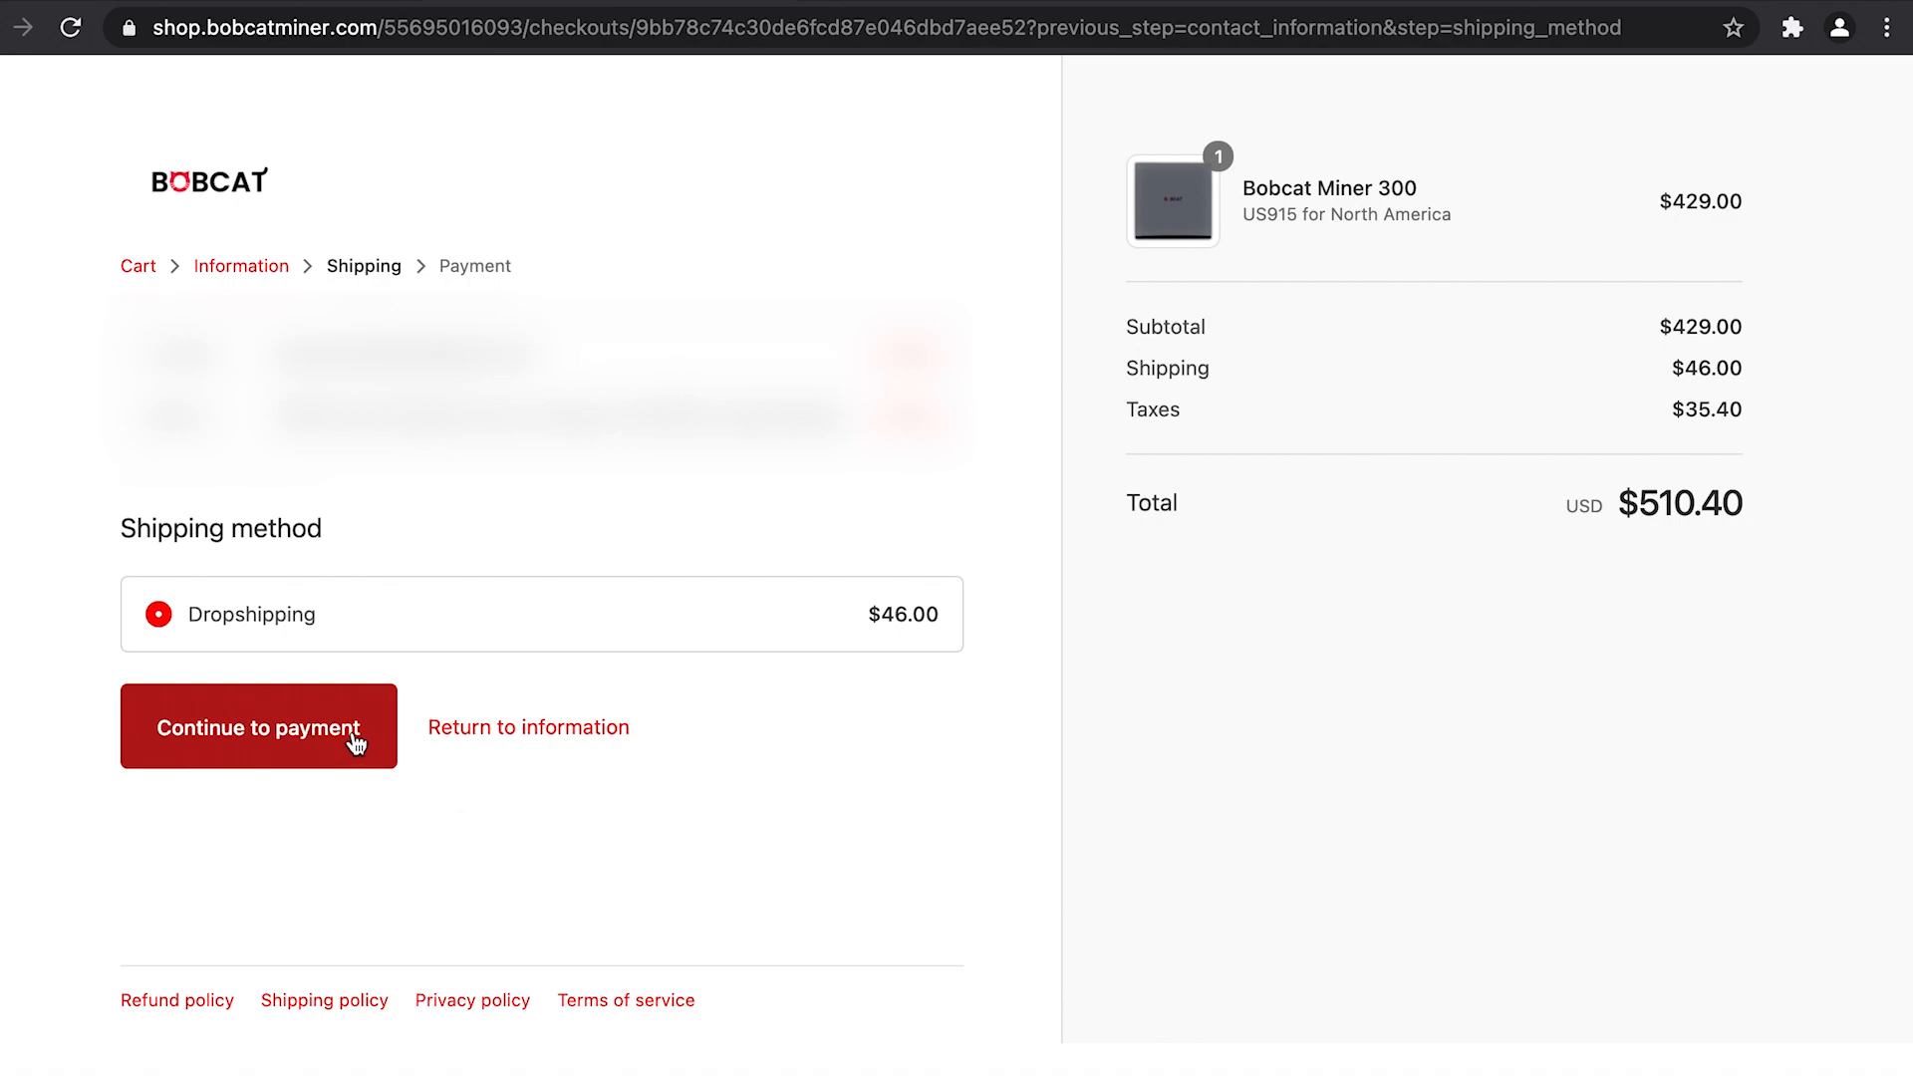
pyautogui.click(257, 727)
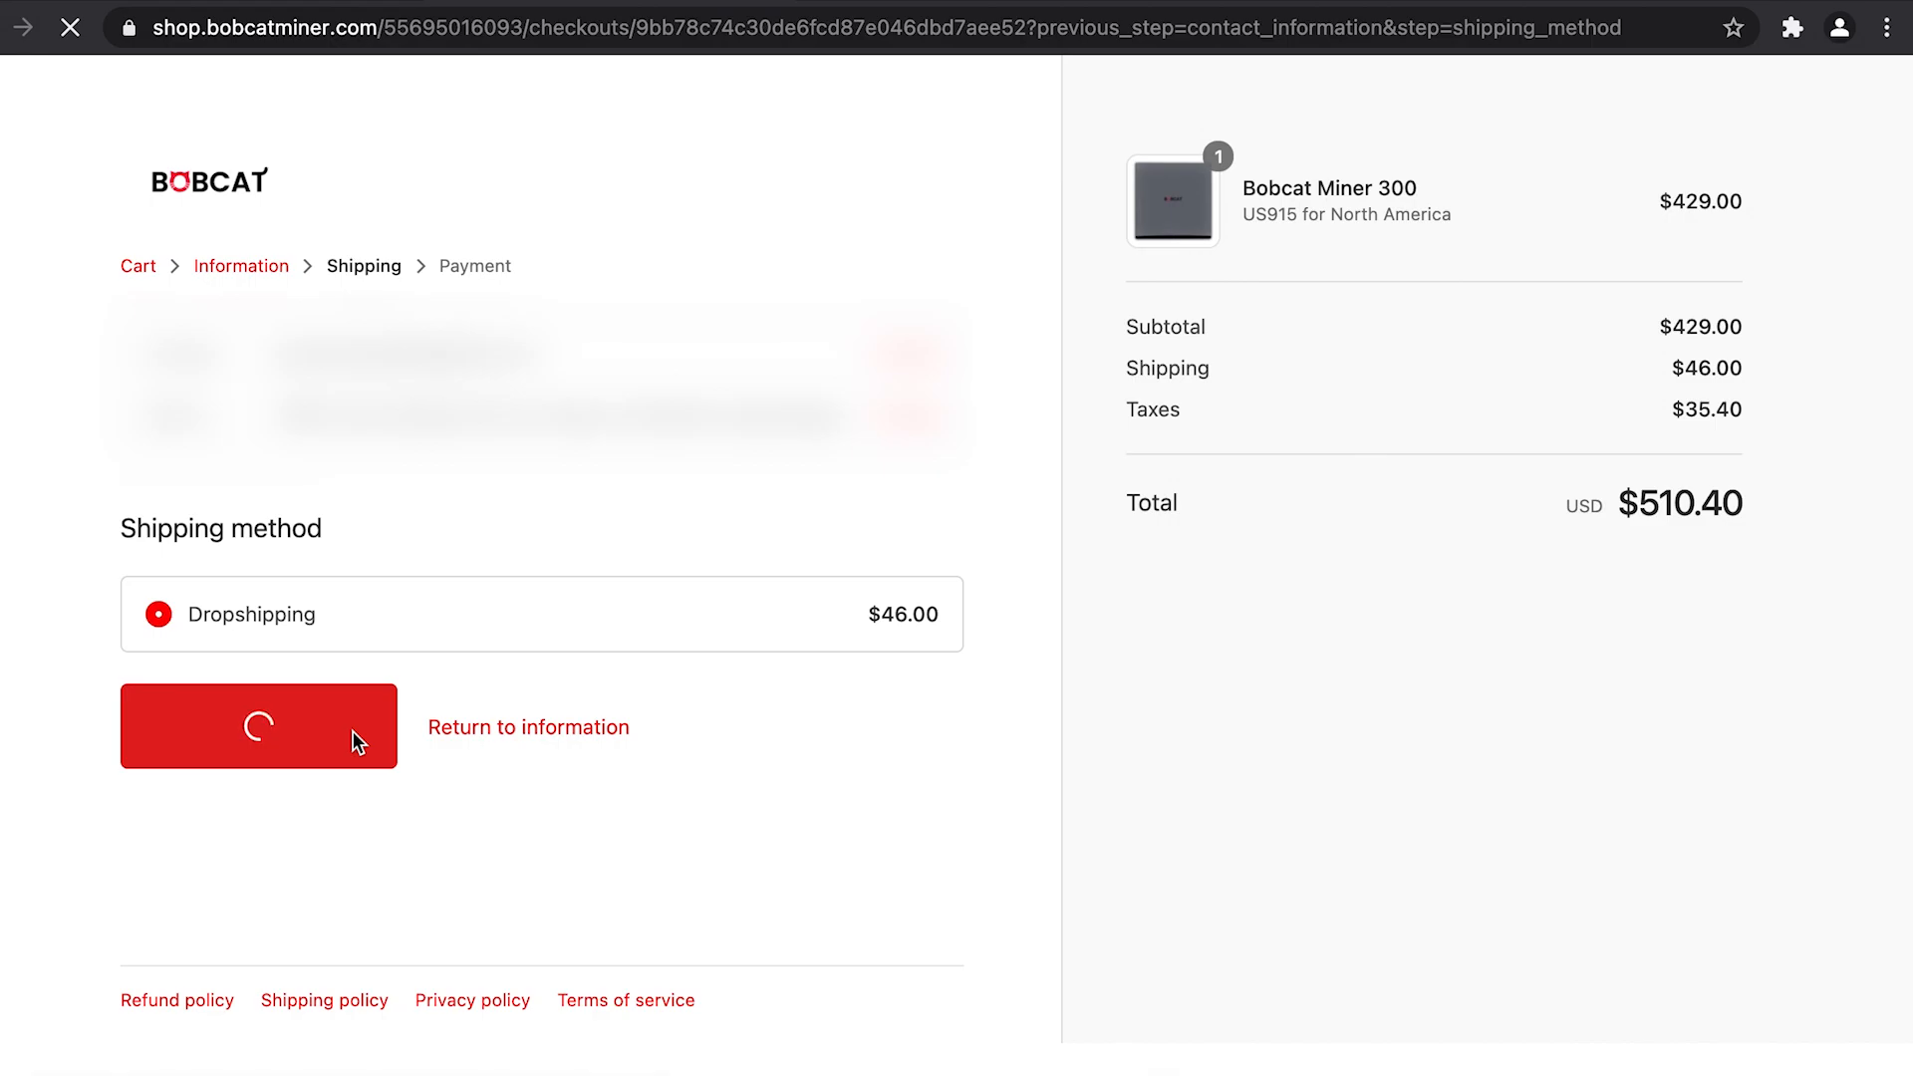
# Step: Choose USDT via MugglePay instead of USDC and complete the $510.40 order
pyautogui.click(259, 725)
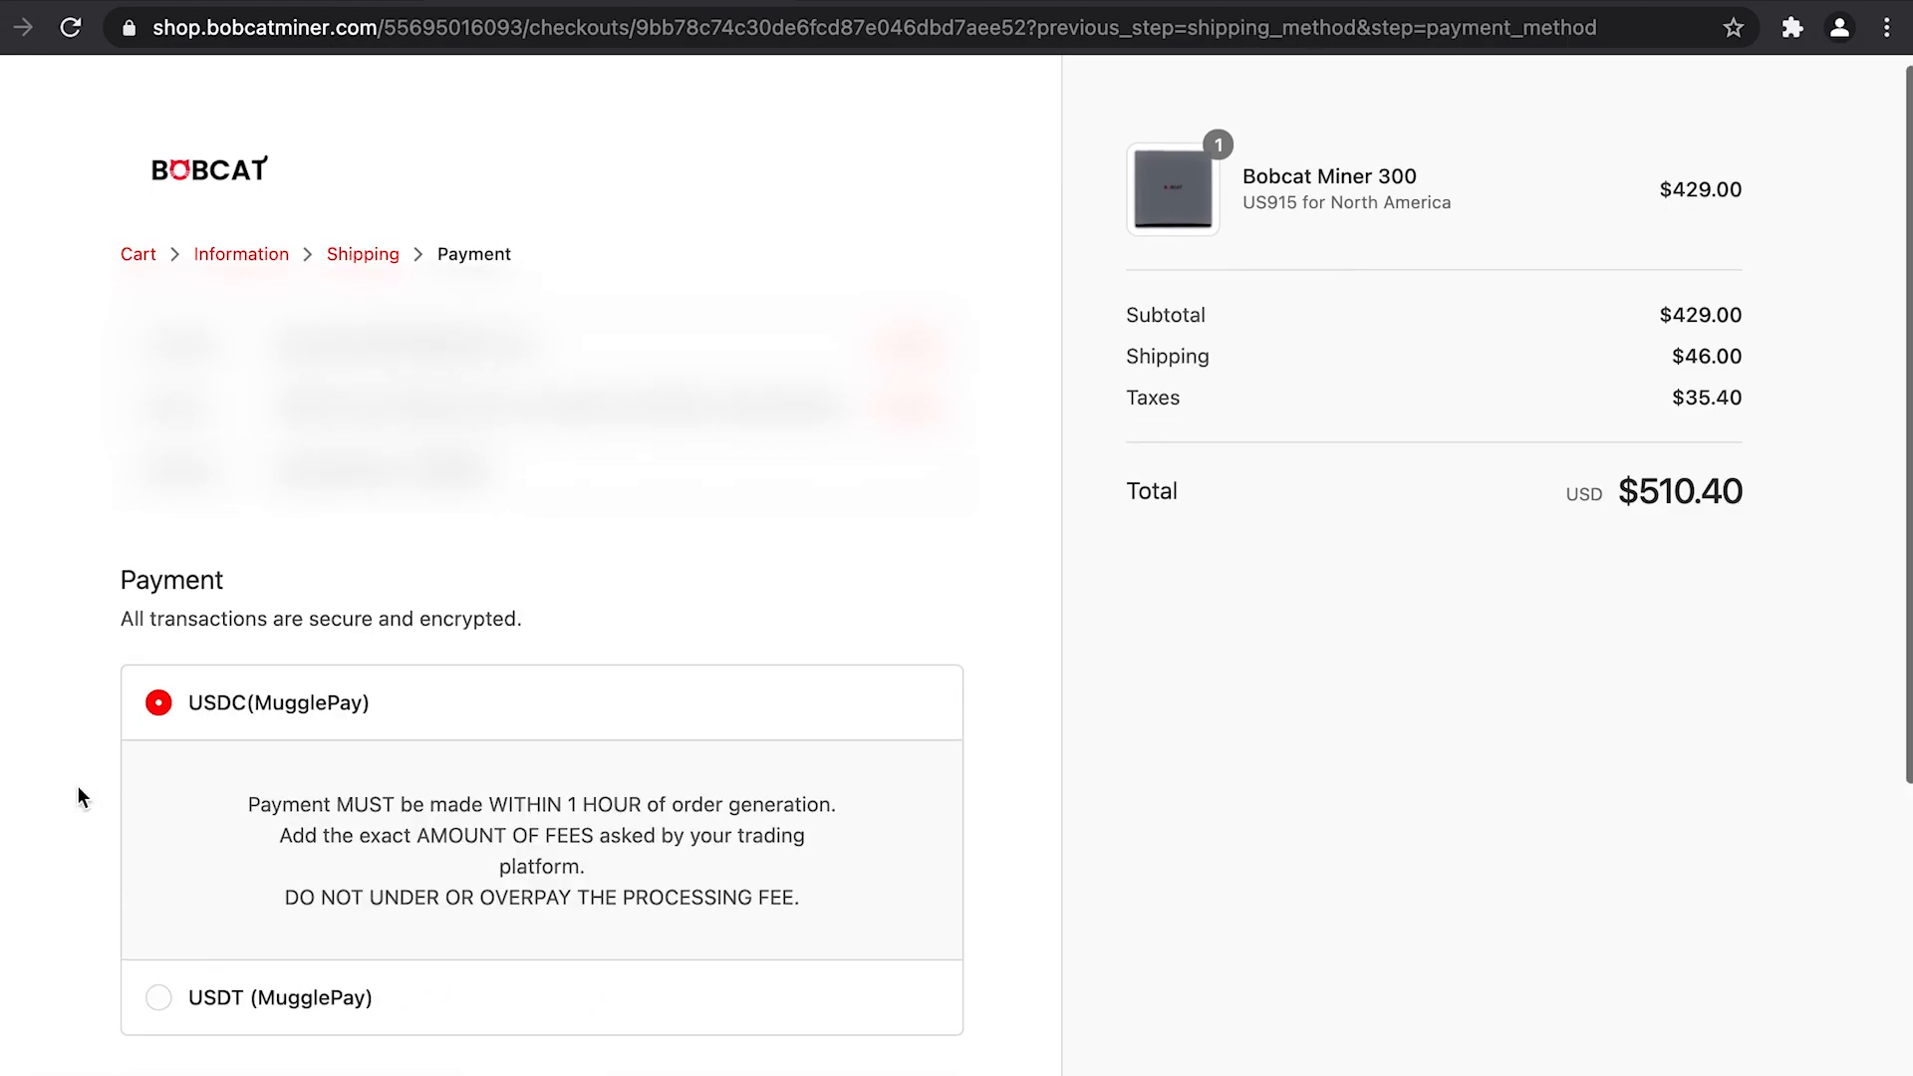
pyautogui.scroll(3)
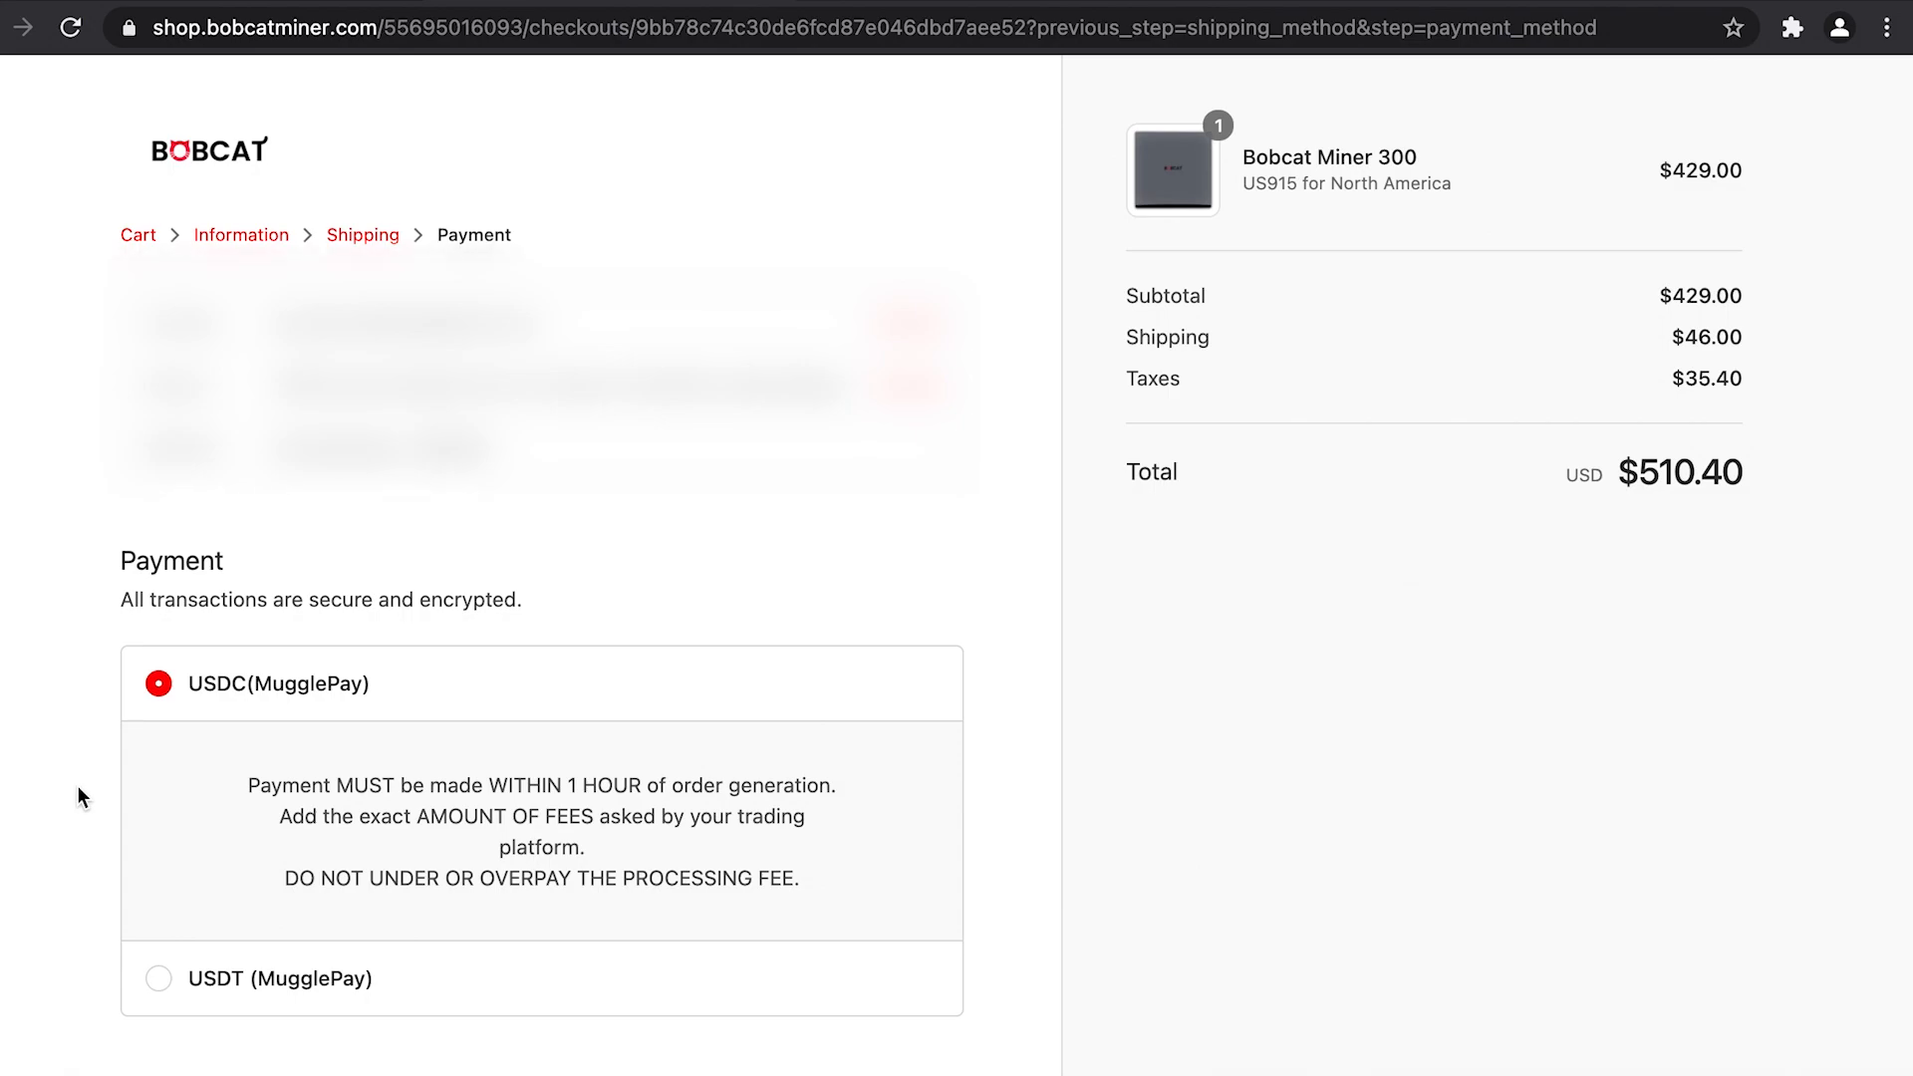
pyautogui.scroll(-3)
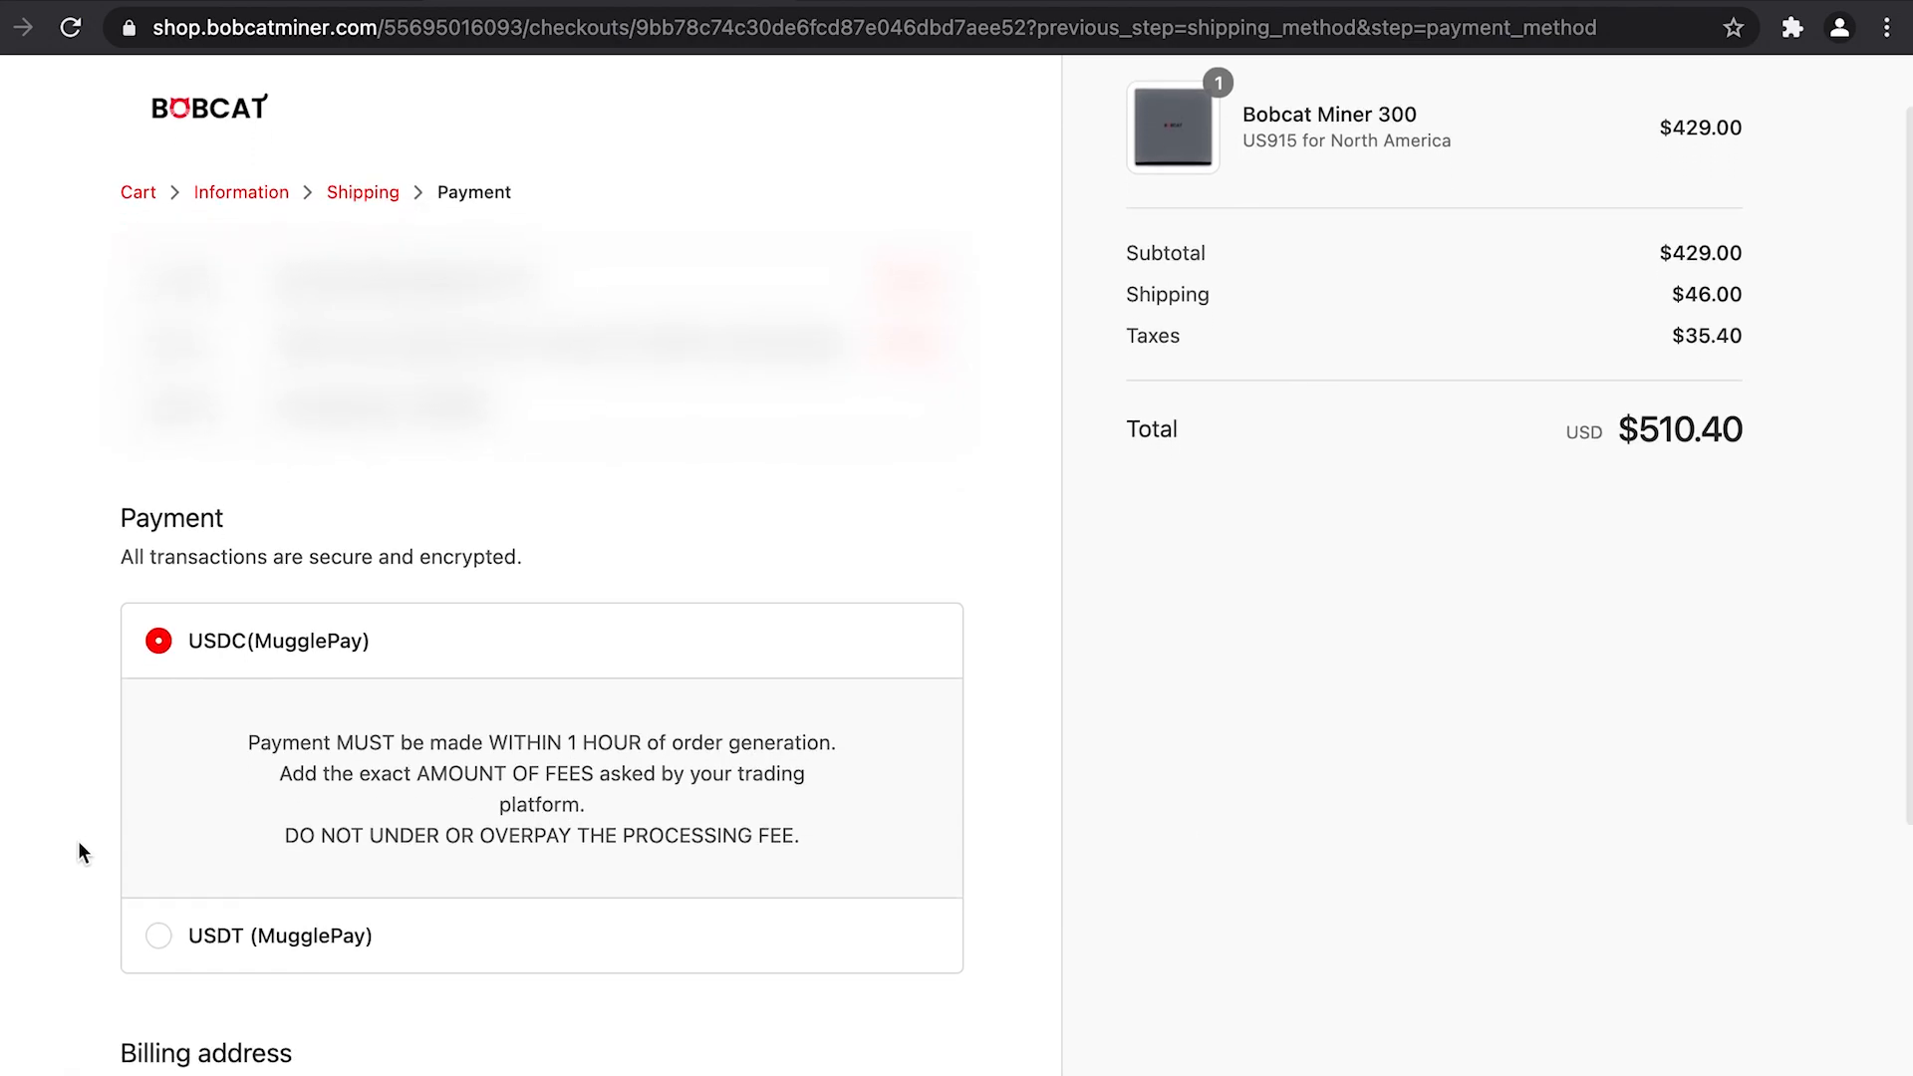
pyautogui.scroll(-3)
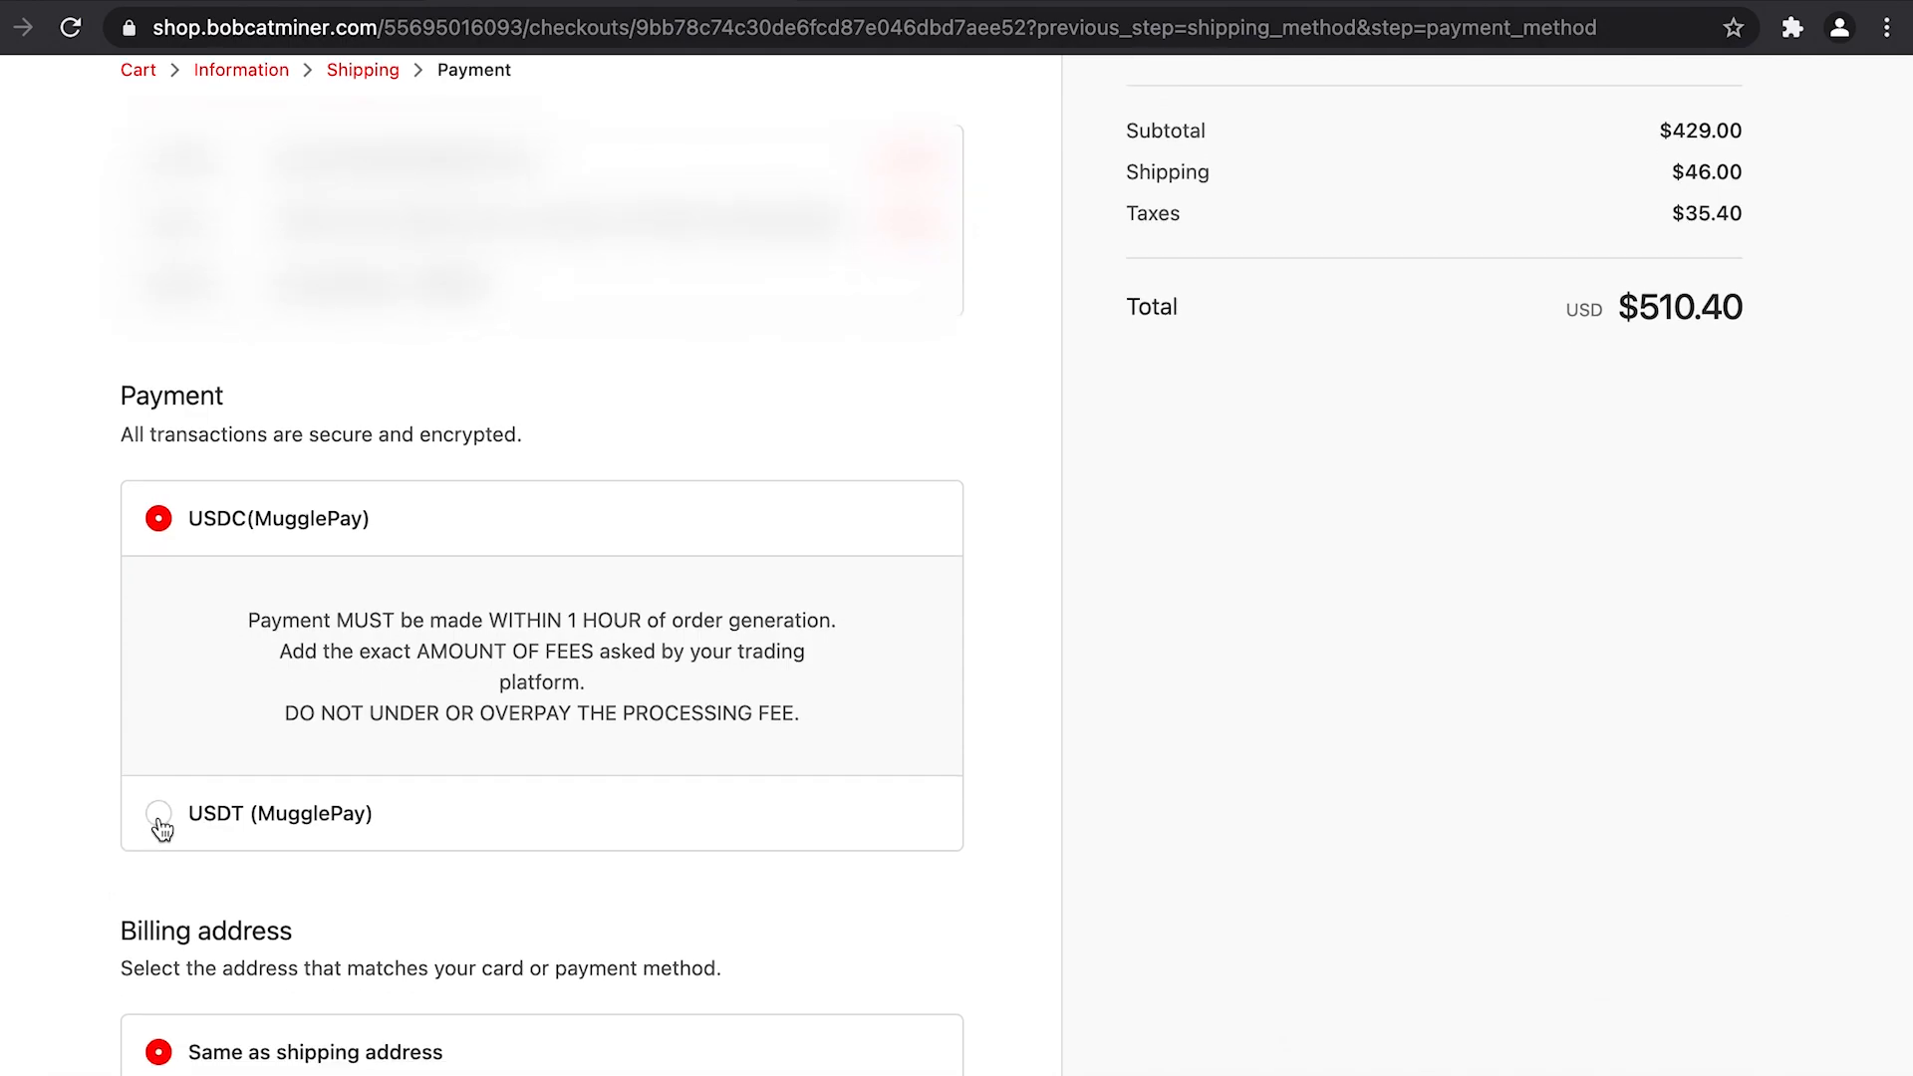
pyautogui.click(159, 813)
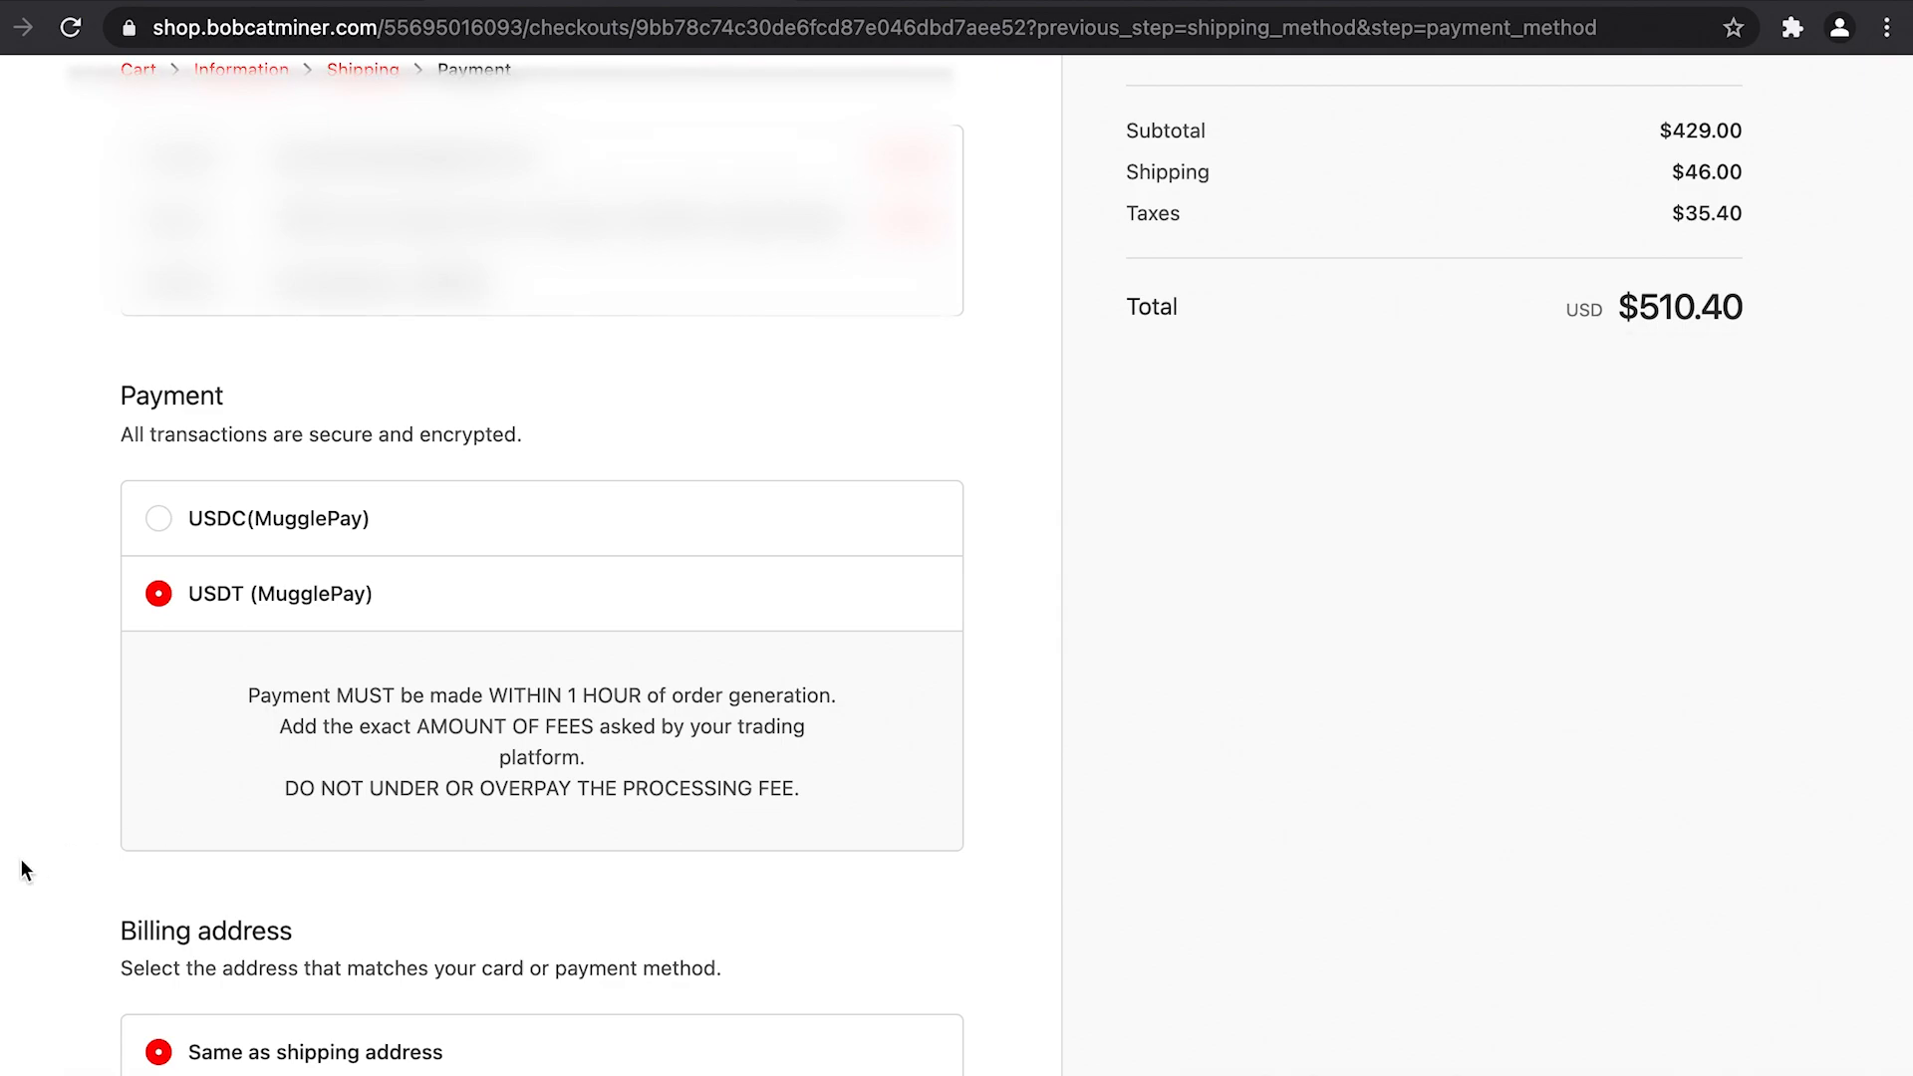
pyautogui.scroll(-3)
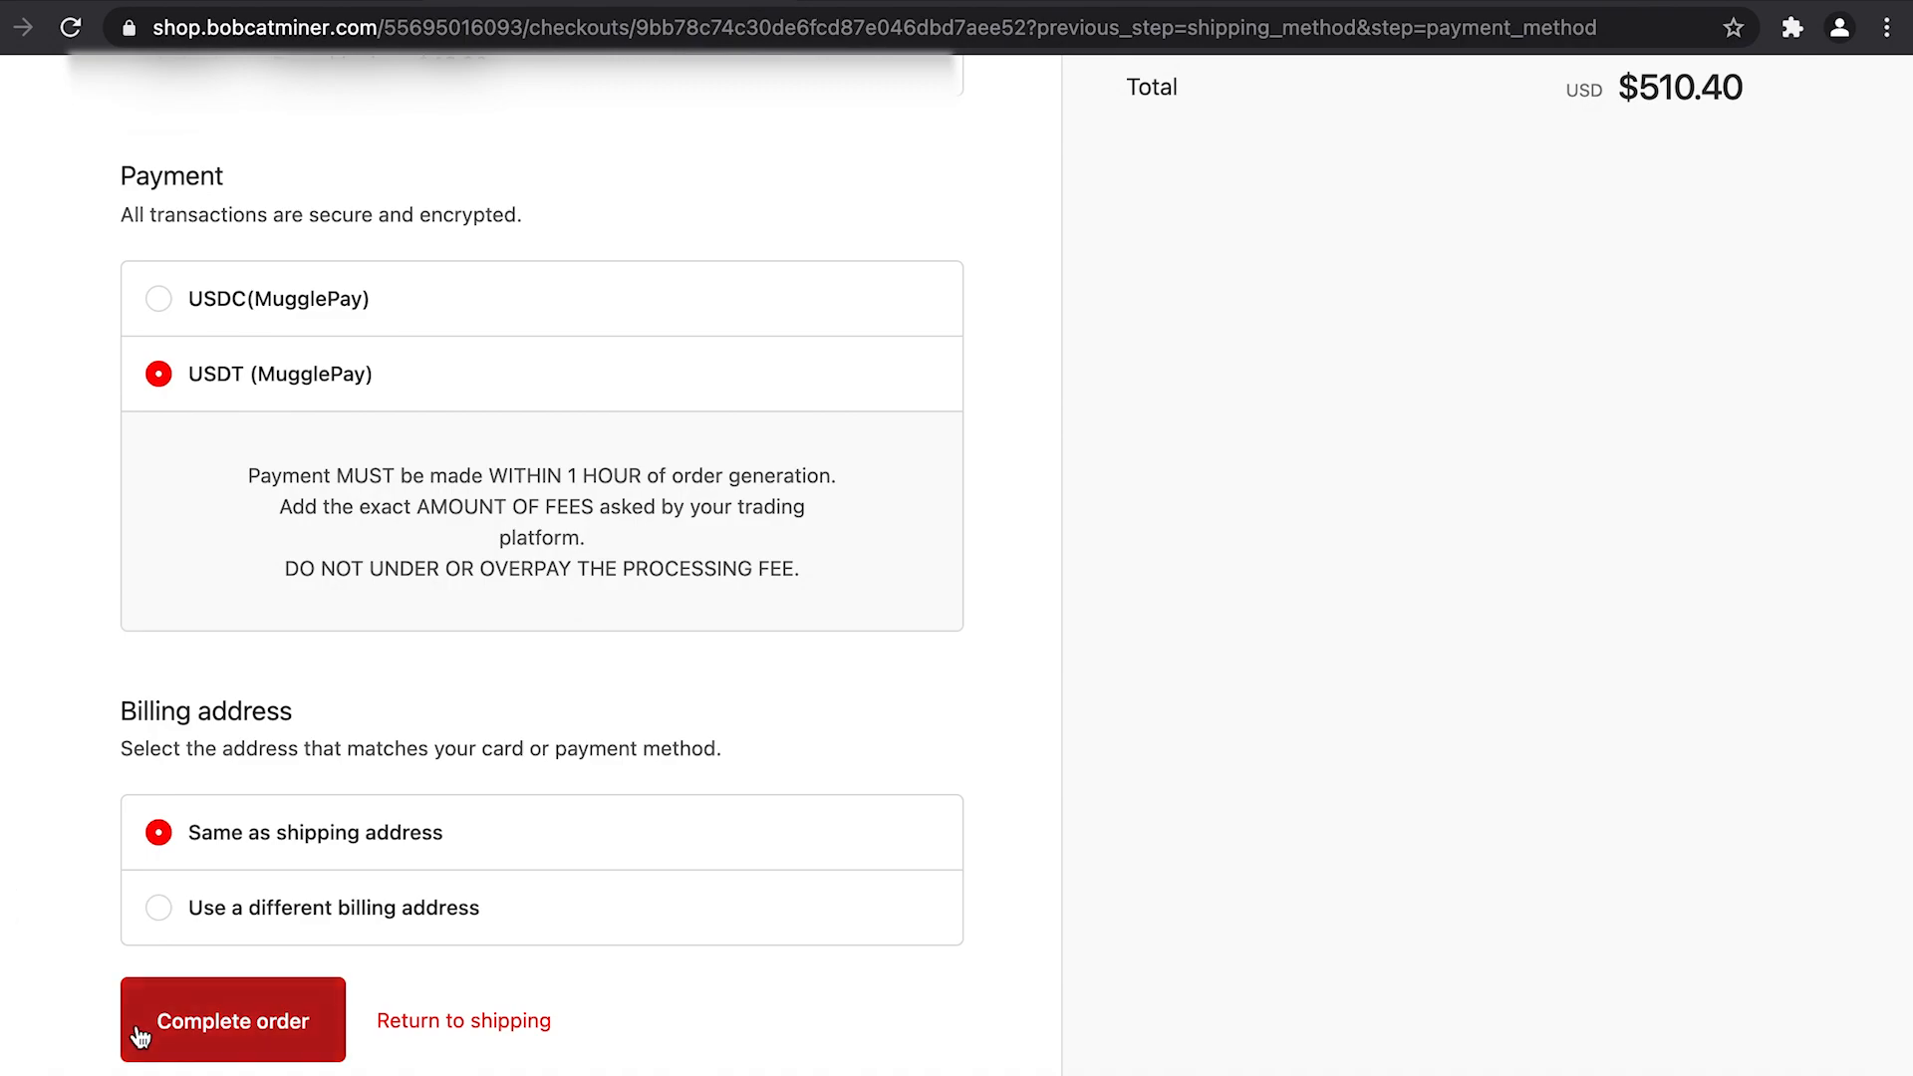
pyautogui.click(233, 1020)
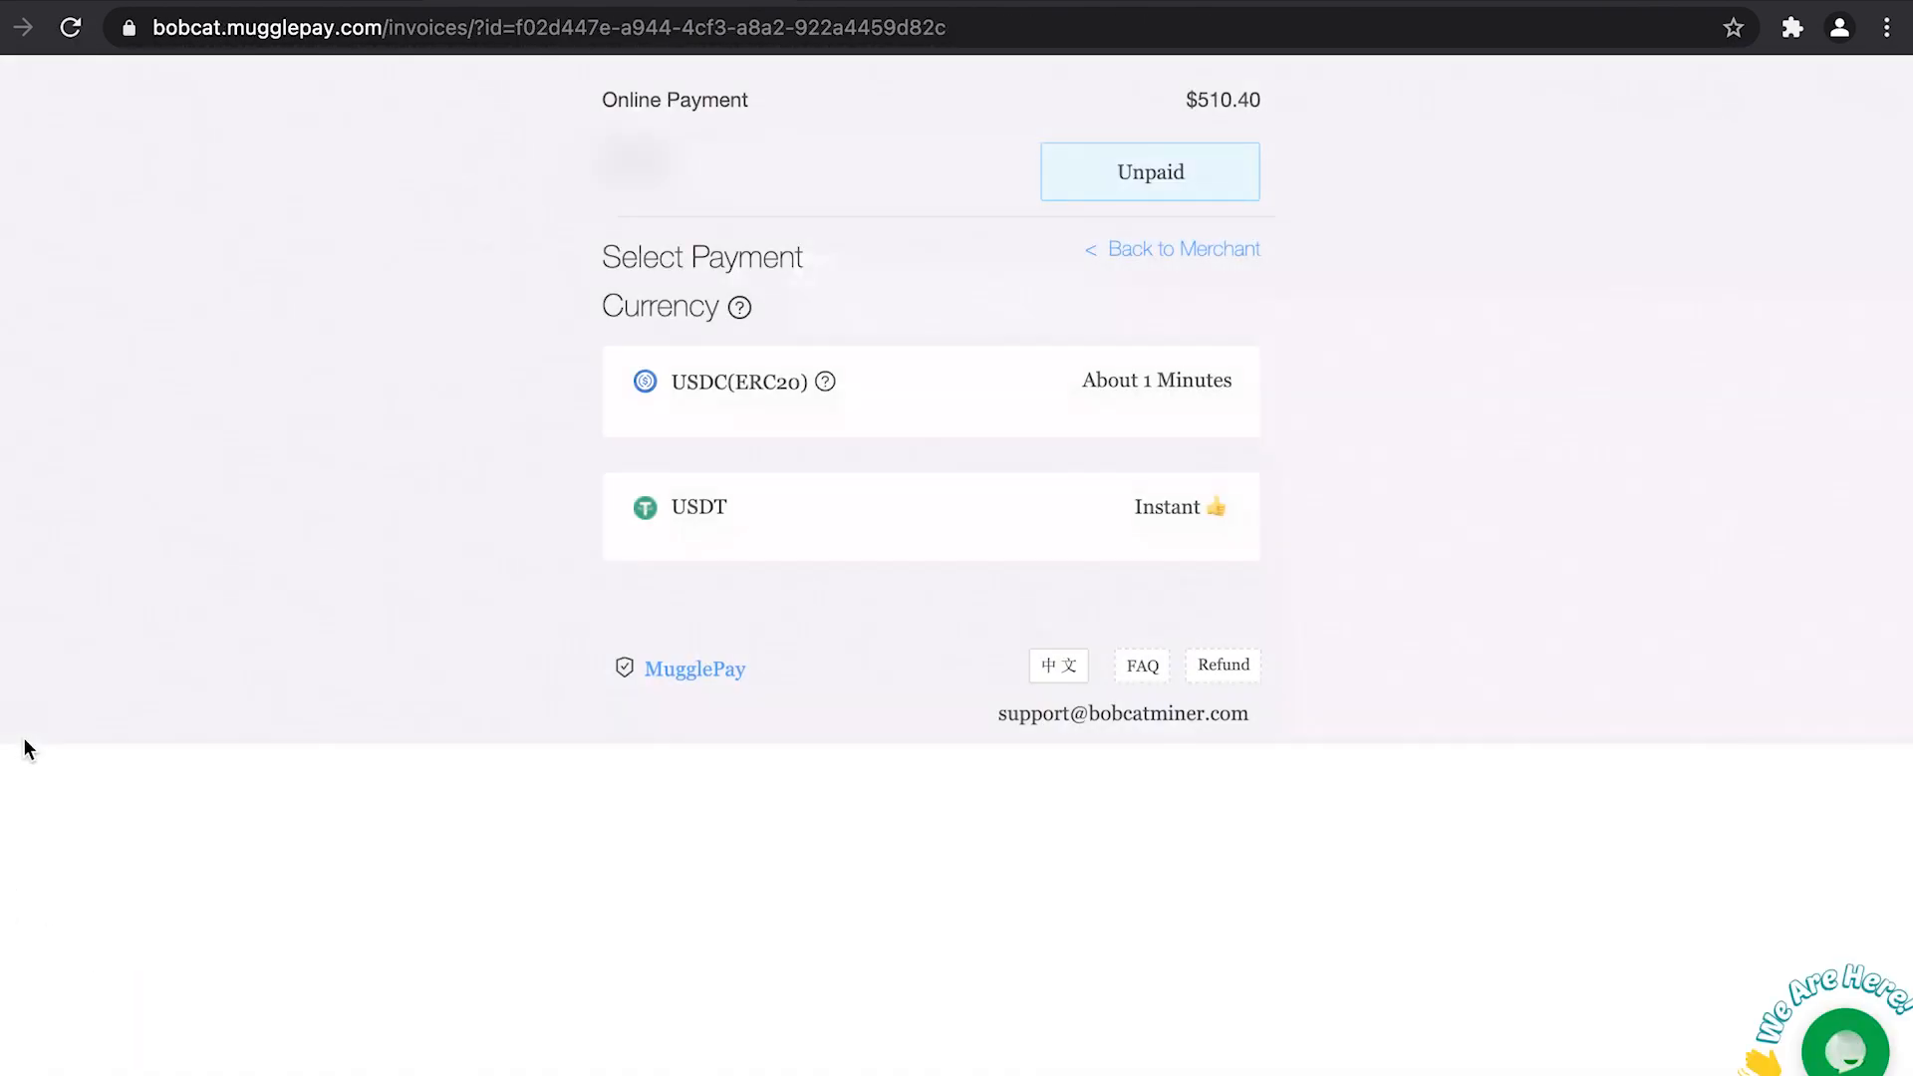
# Step: Select USDT as the invoice currency, showing the 510.4 USDT TRC20 payment details
pyautogui.click(1845, 1040)
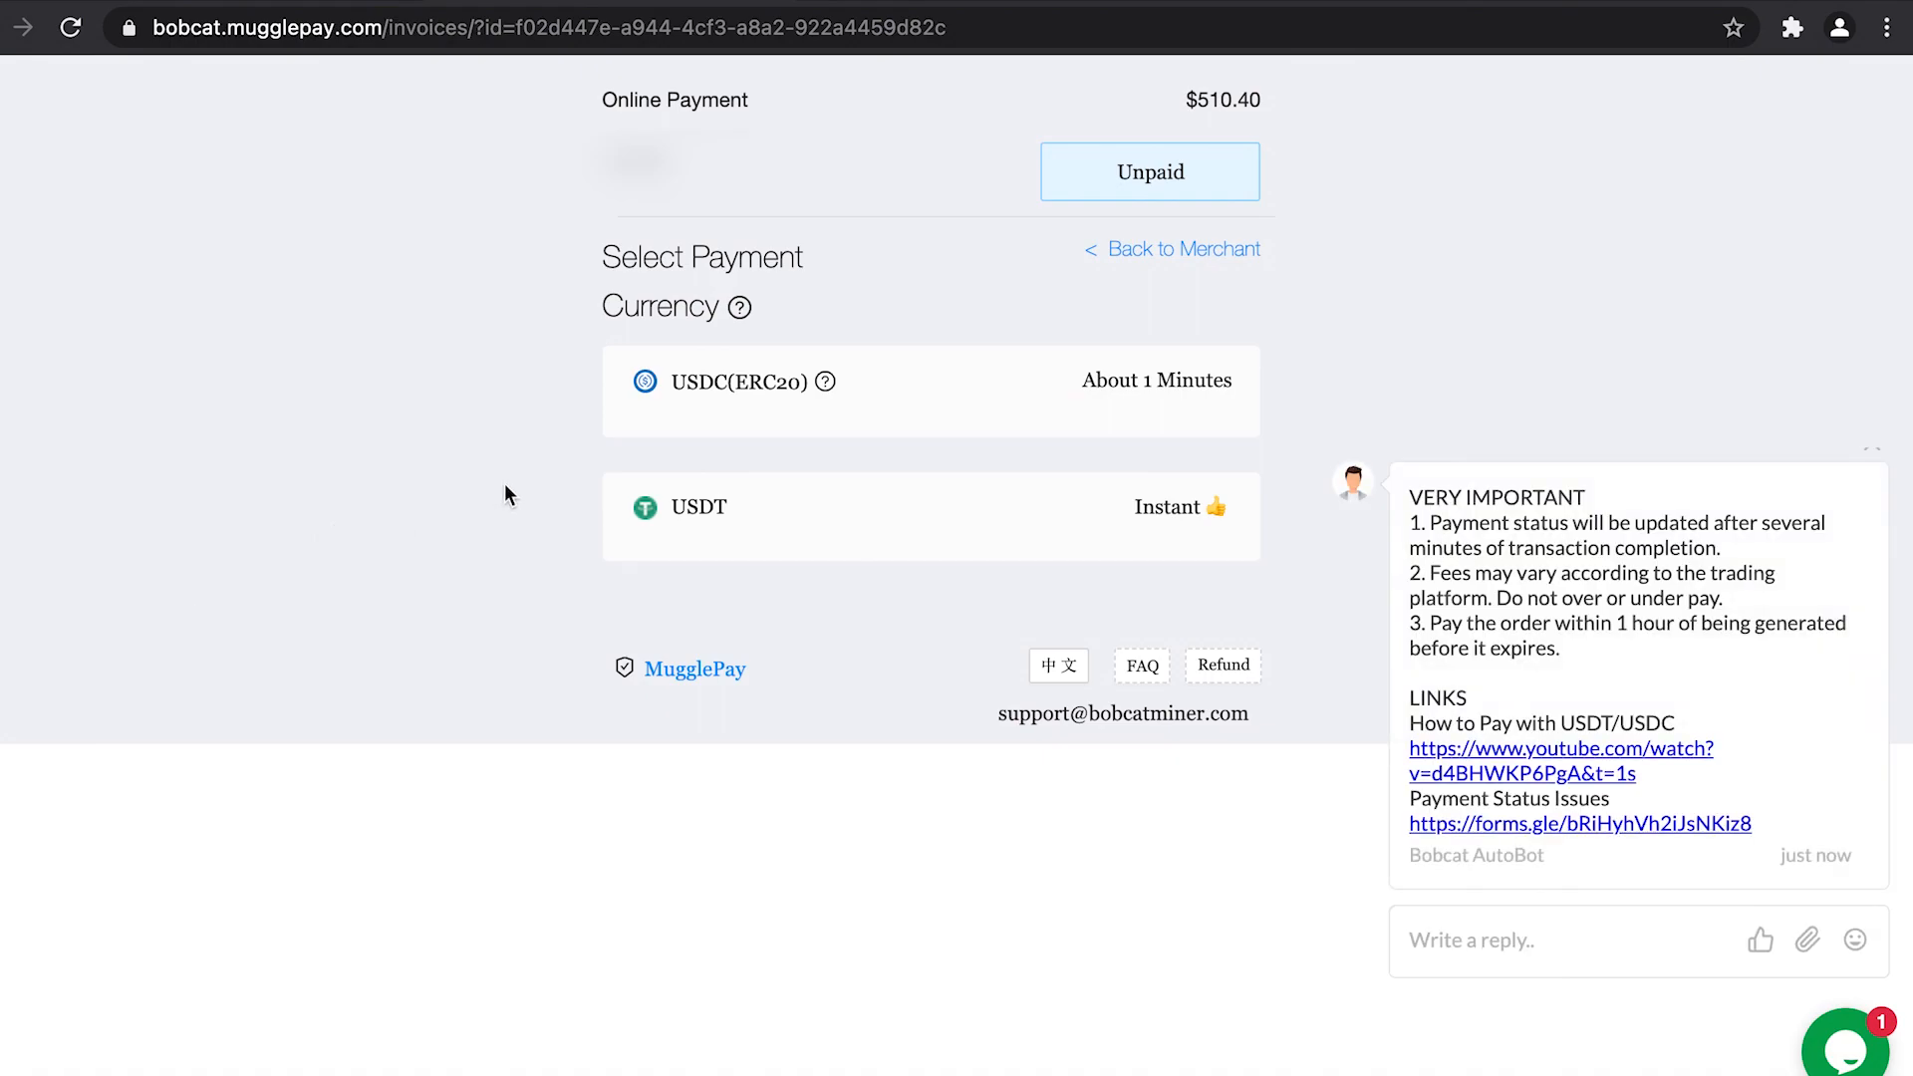
pyautogui.moveTo(536, 496)
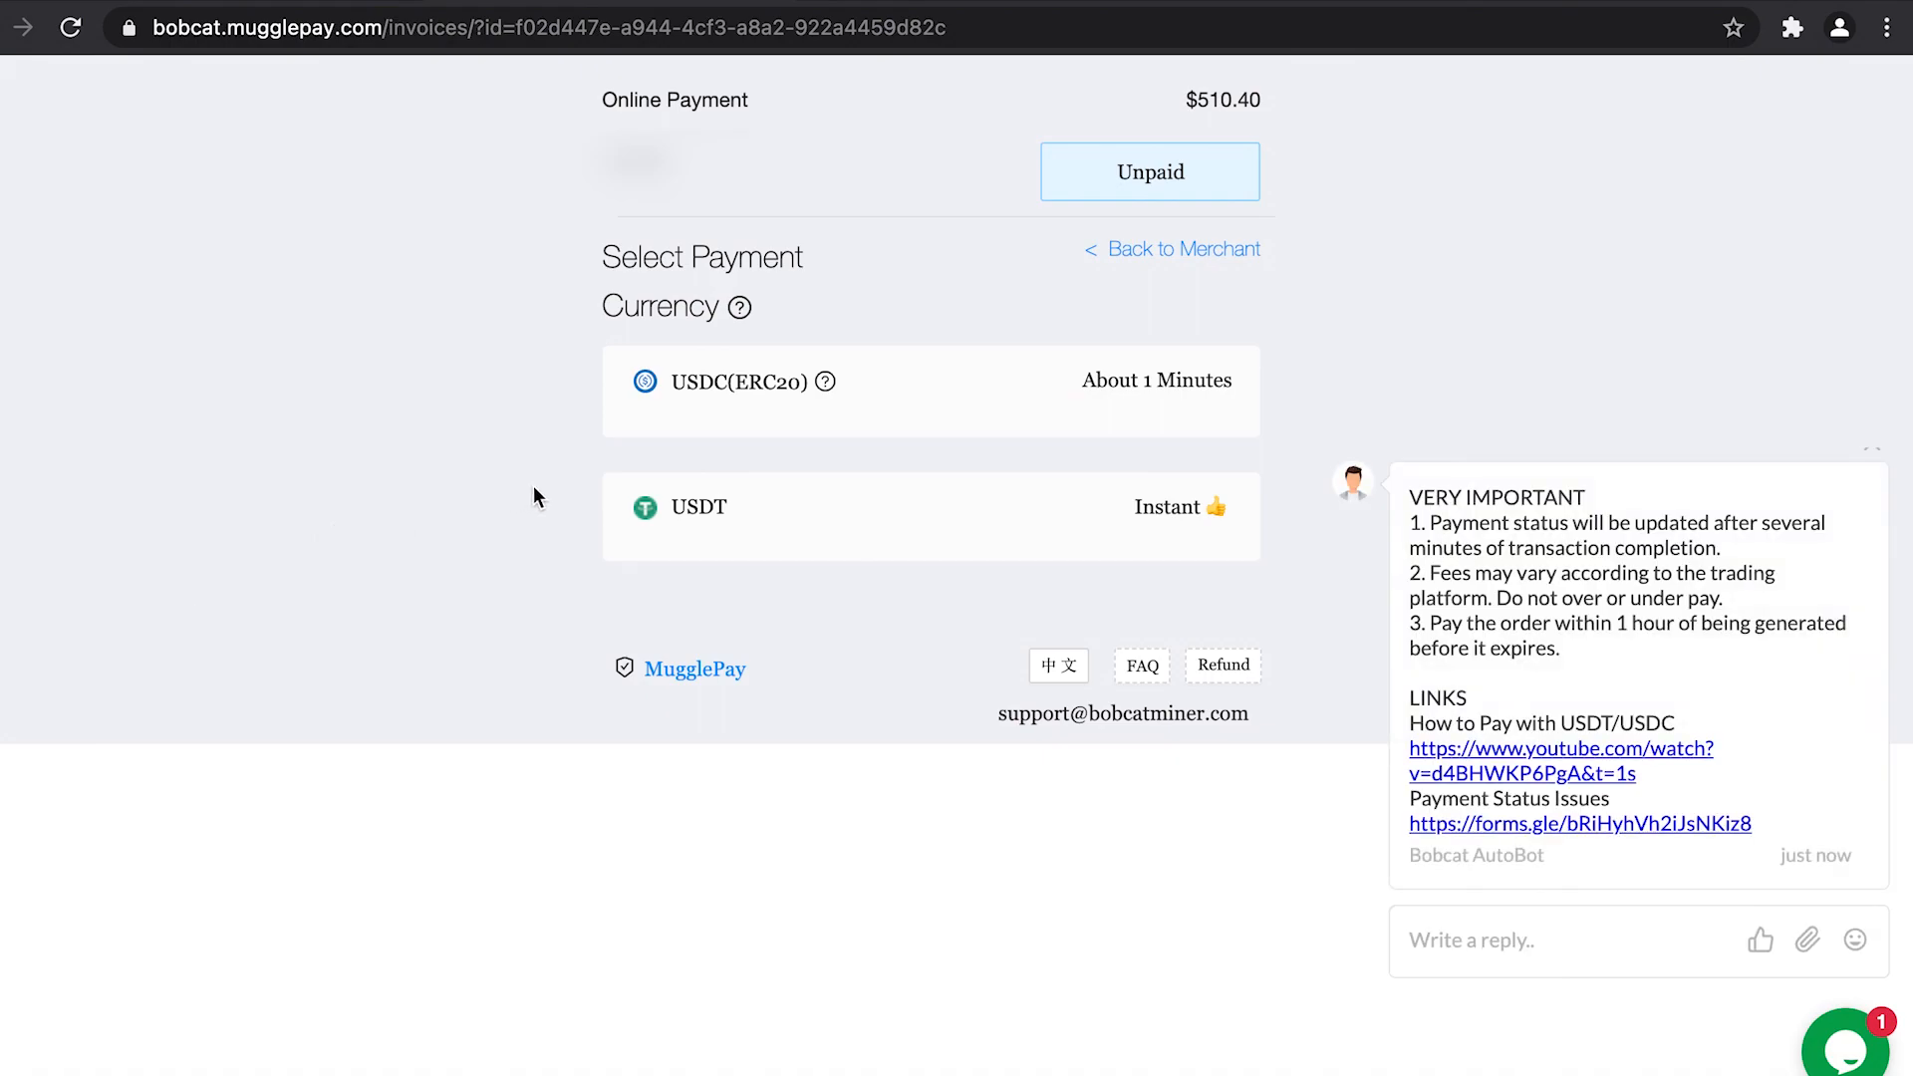
pyautogui.moveTo(640, 500)
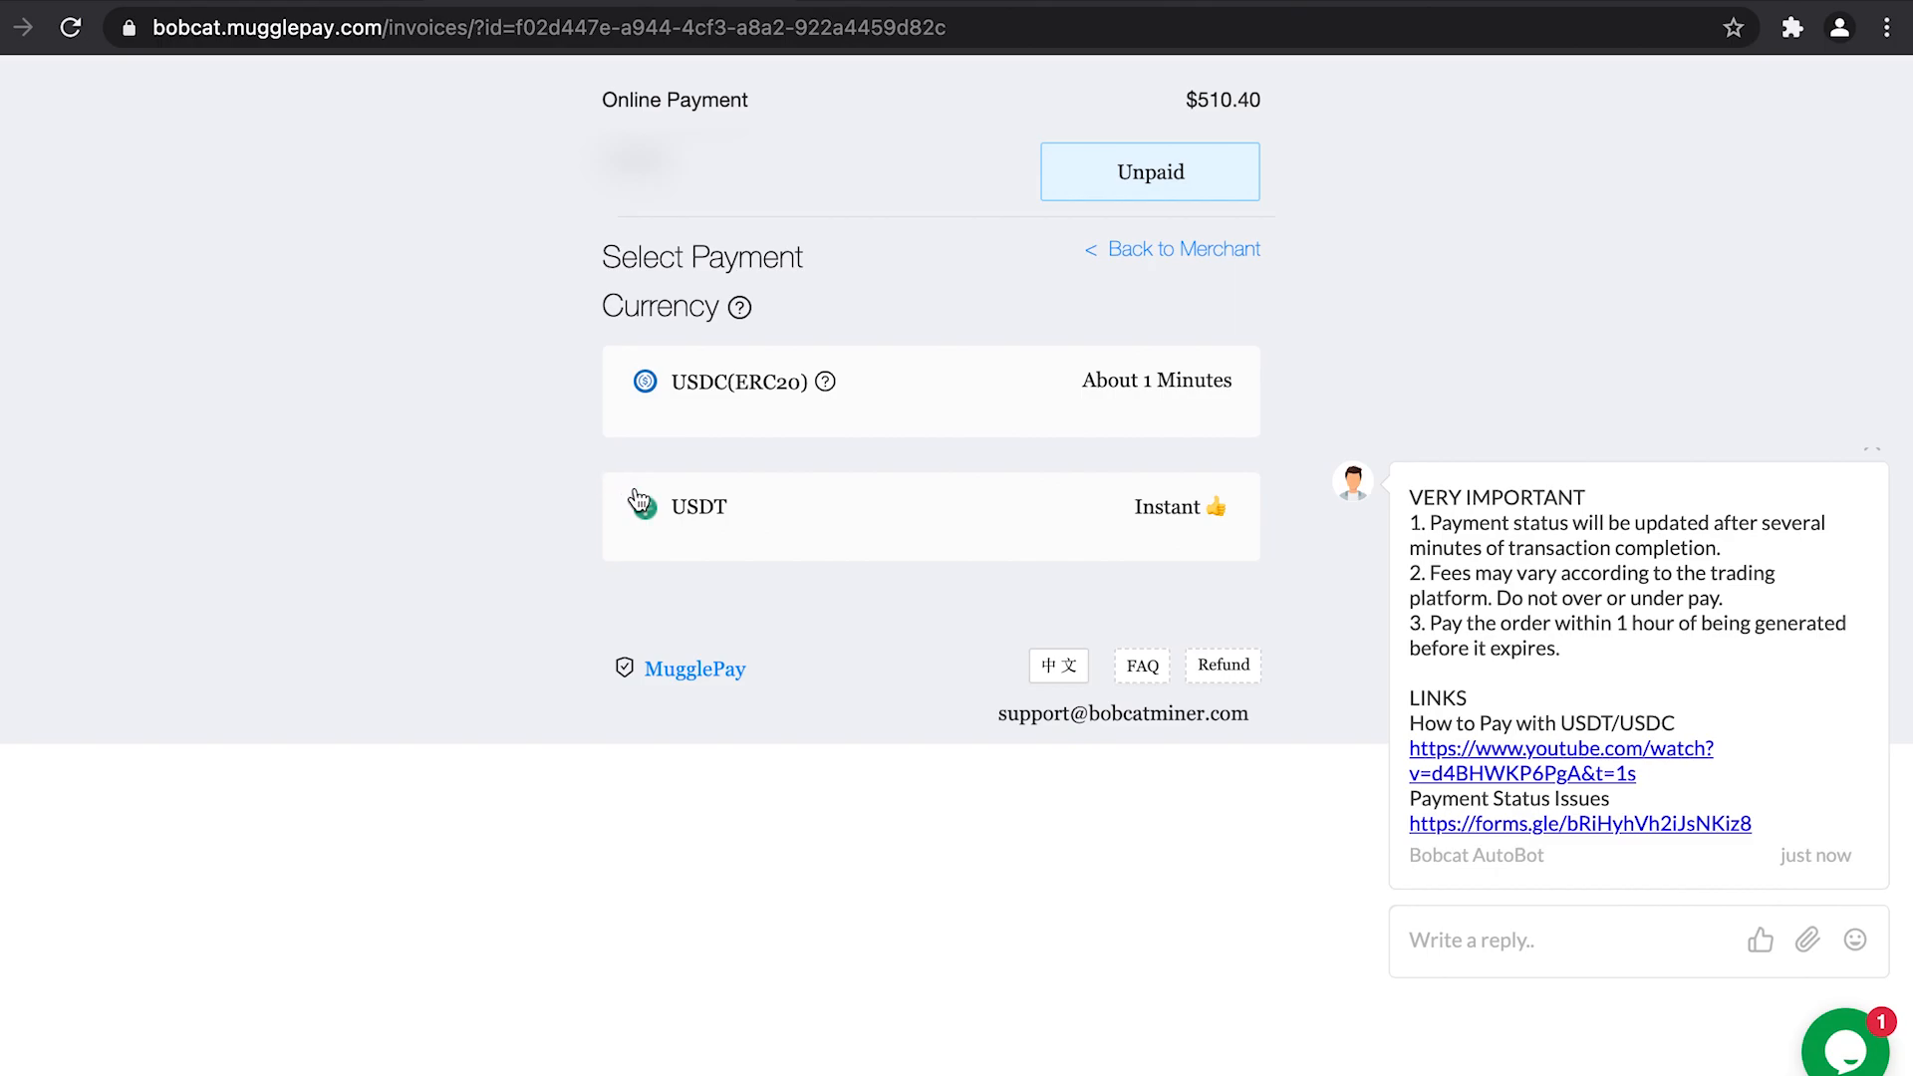
pyautogui.moveTo(643, 510)
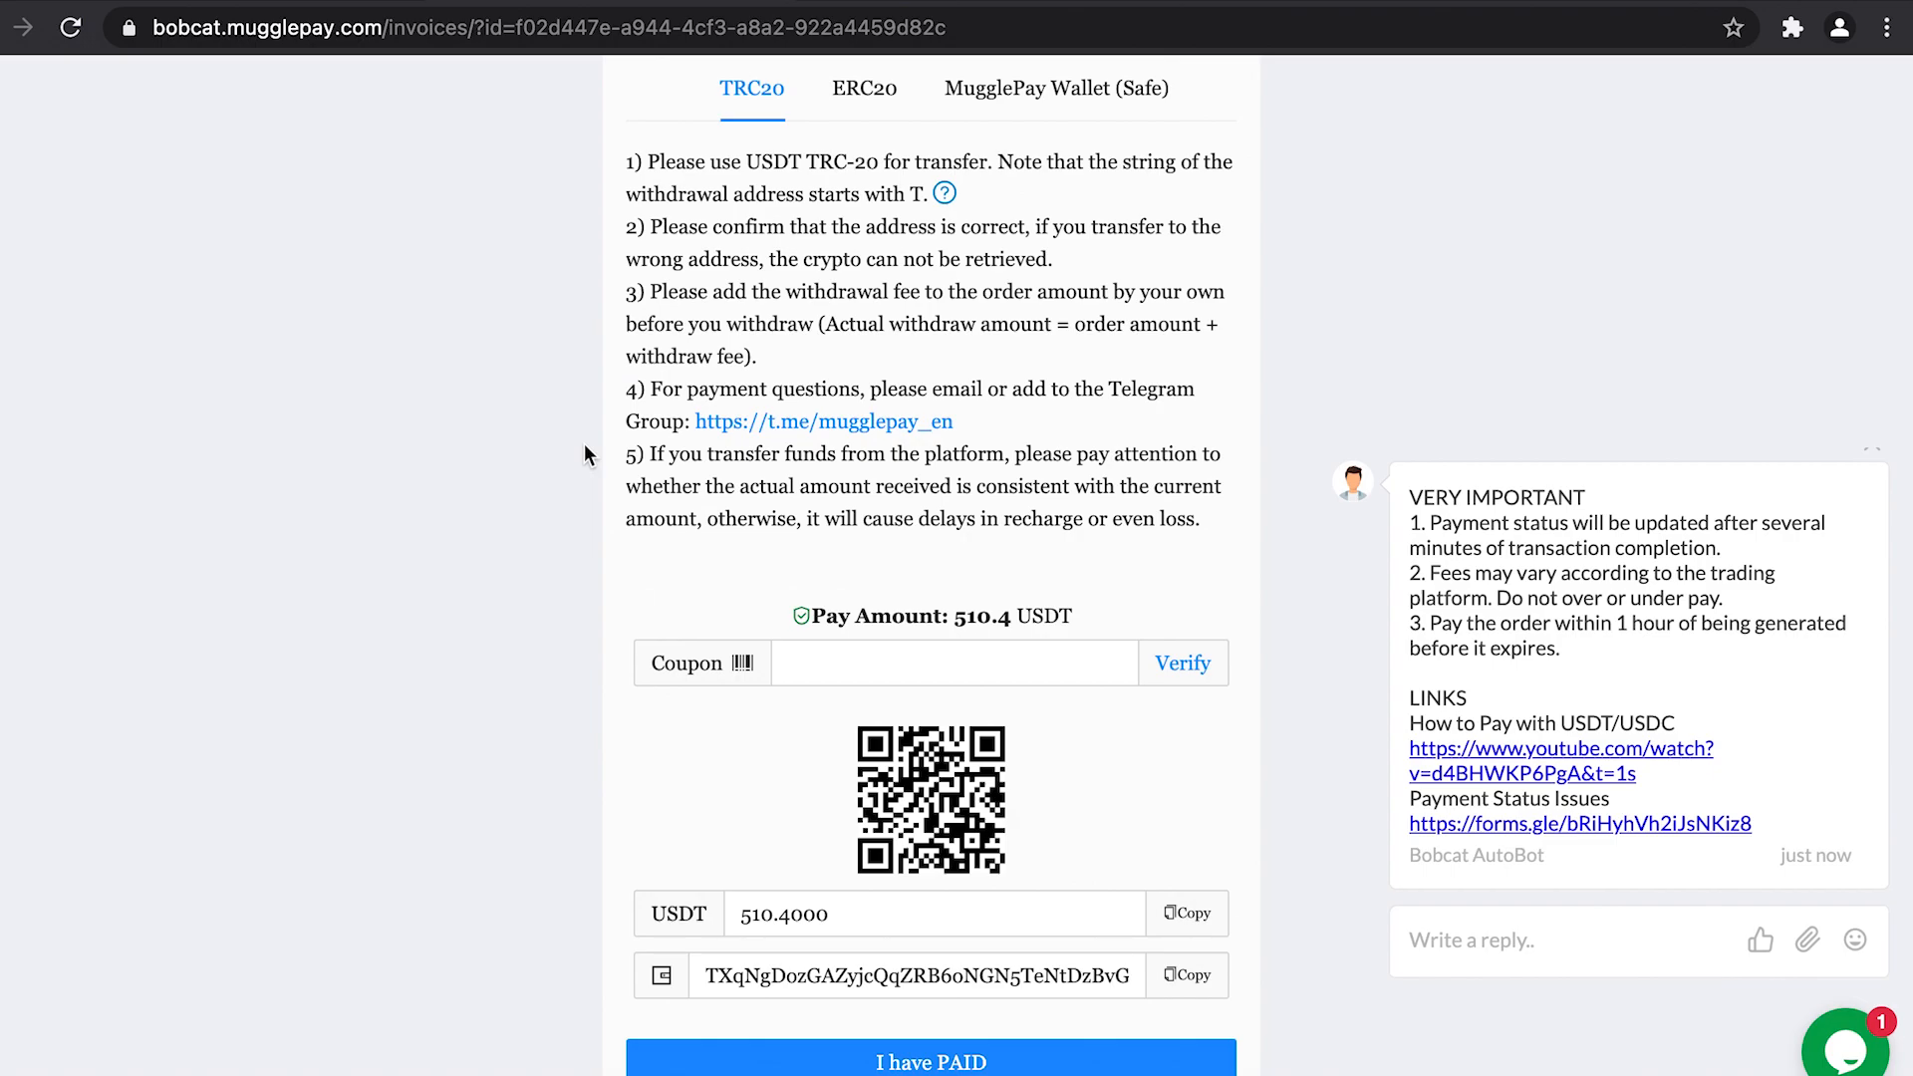
pyautogui.moveTo(862, 88)
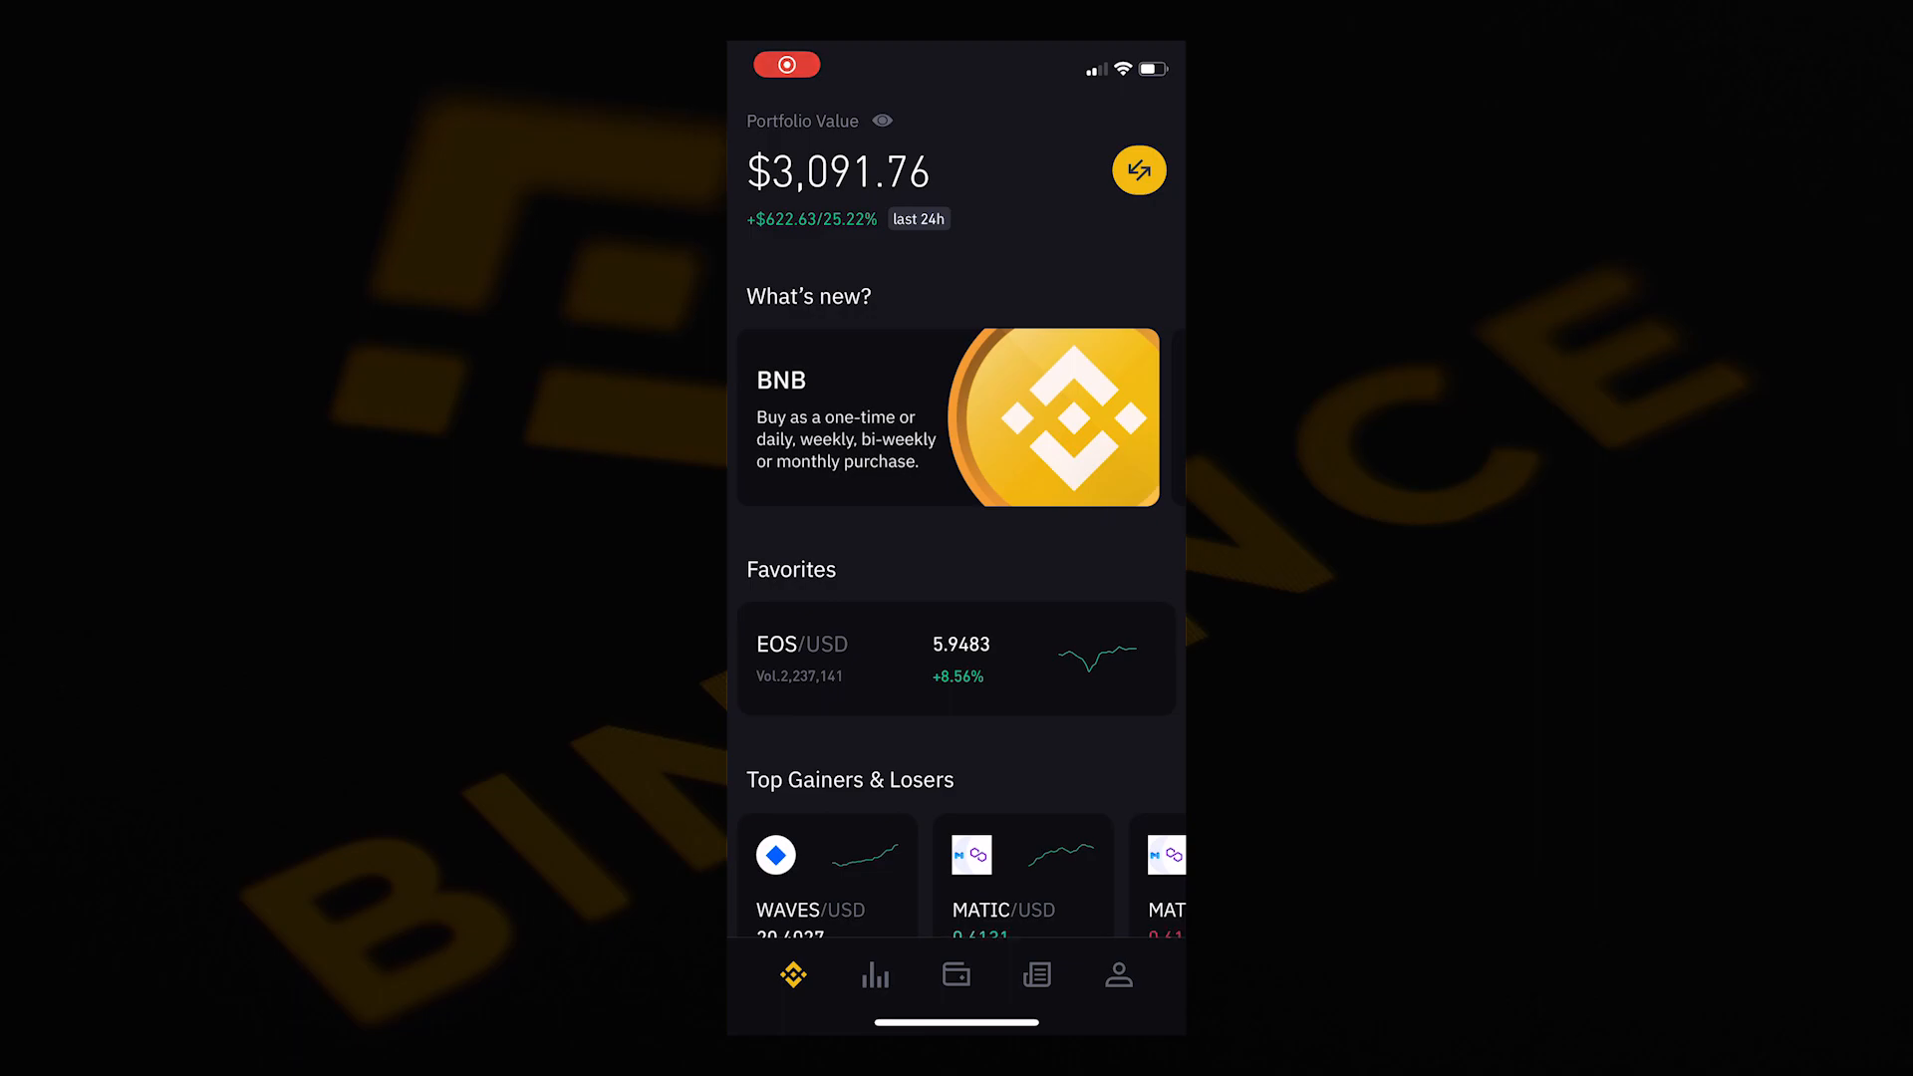
# Step: From the wallet, open the TetherUS USDT balance and begin a withdrawal
pyautogui.click(955, 974)
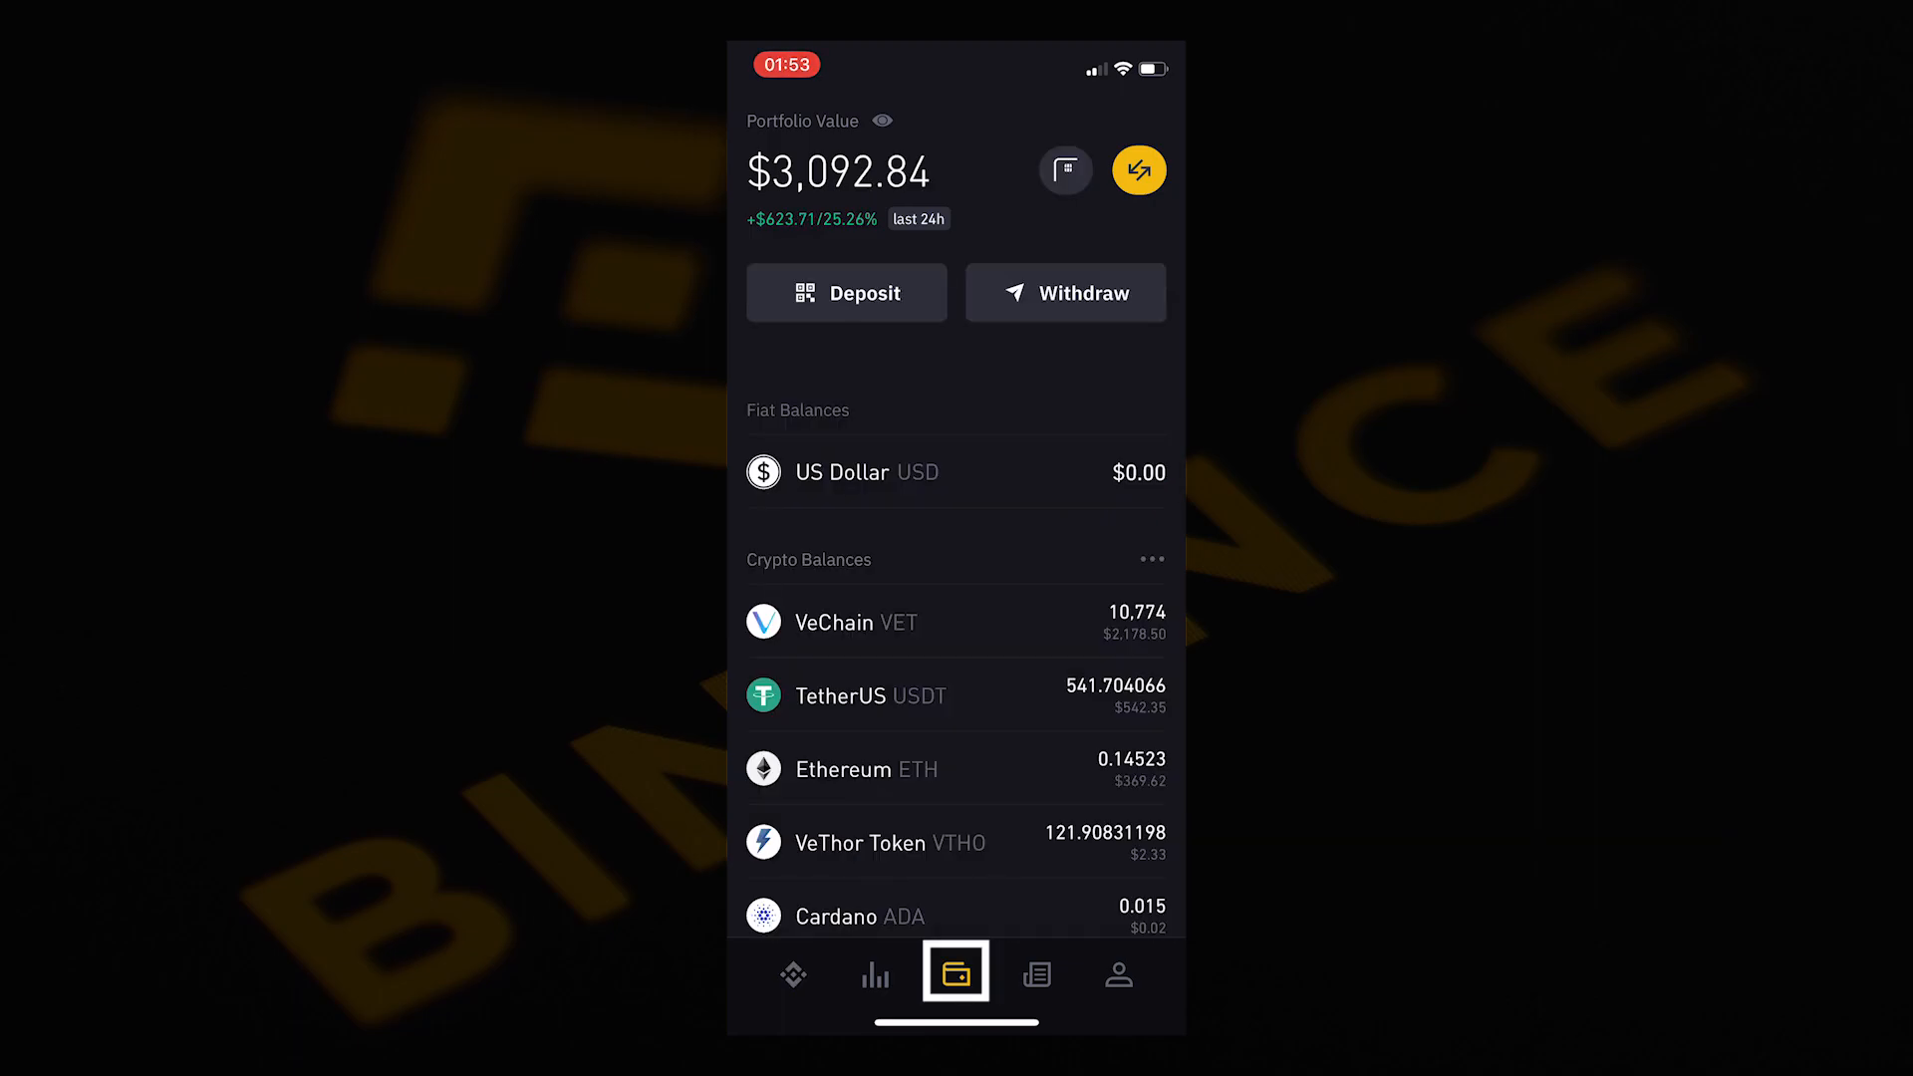
pyautogui.click(954, 695)
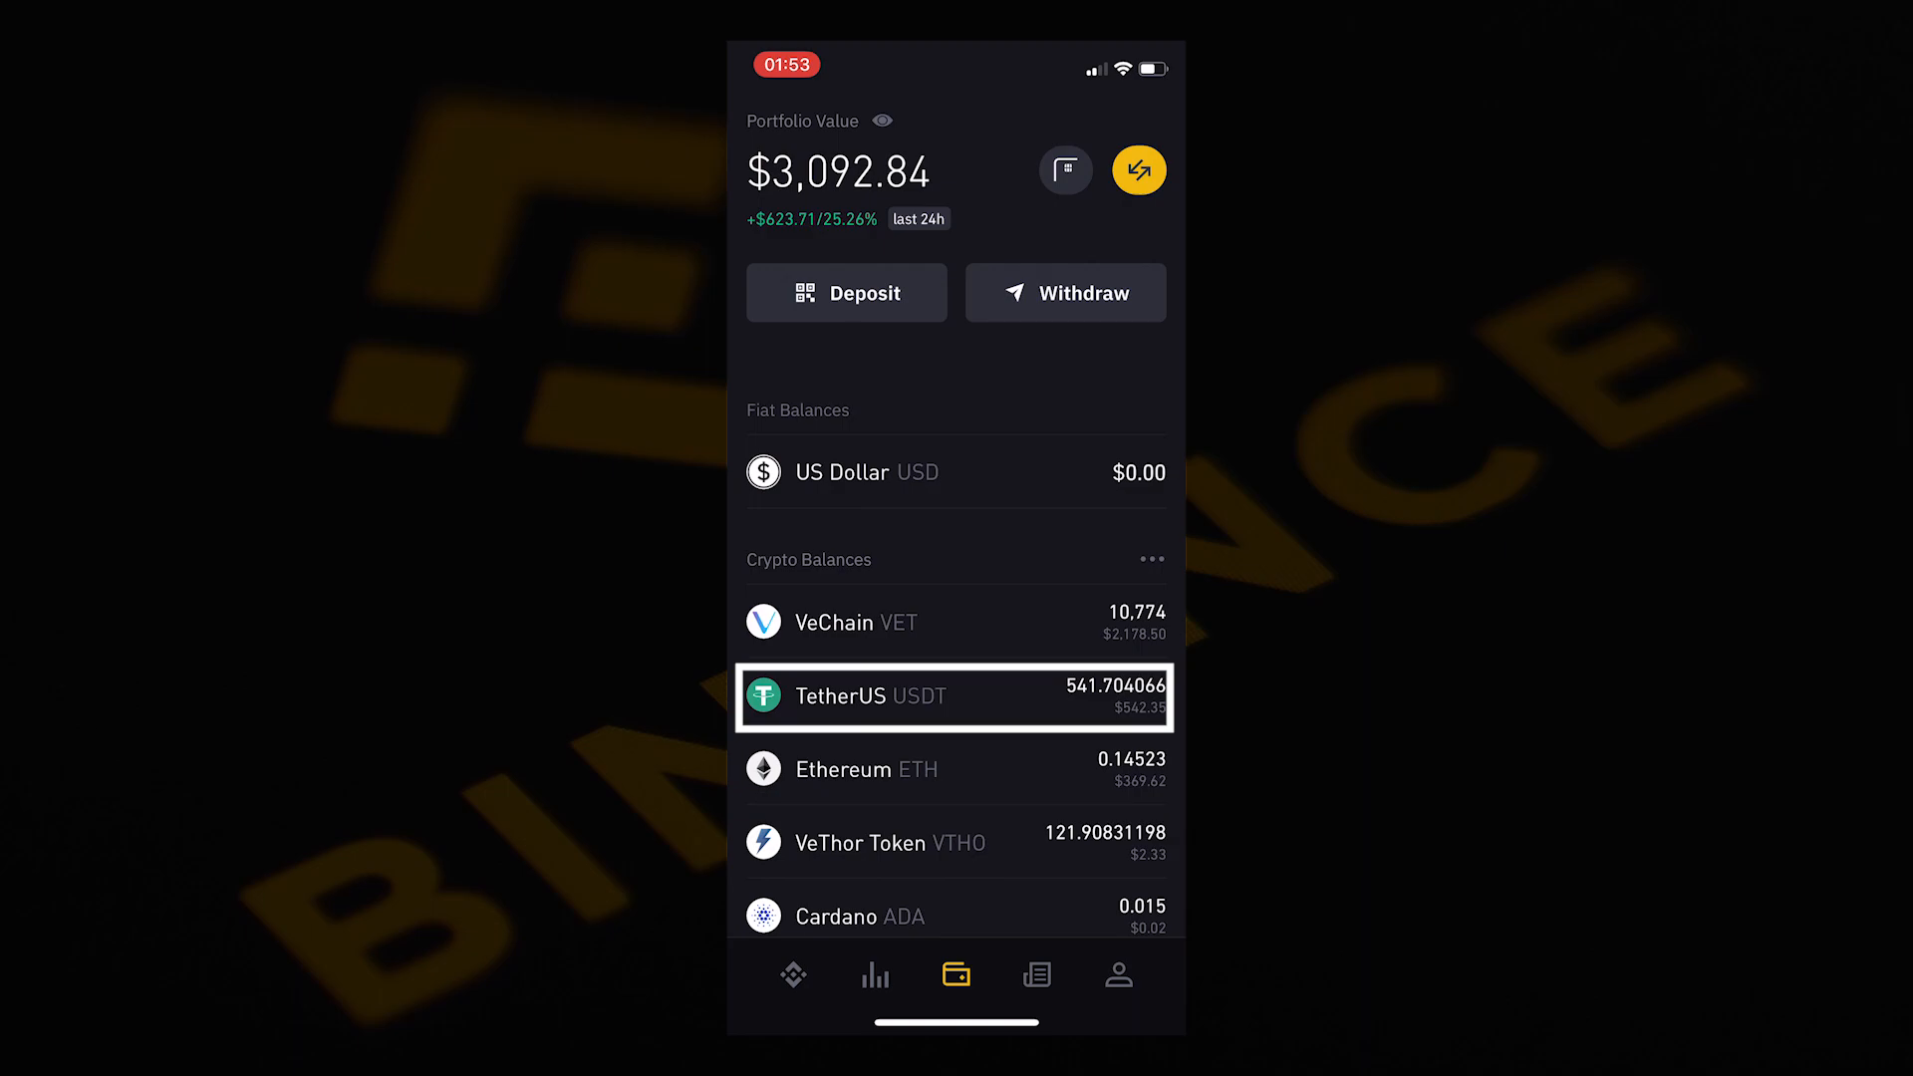
pyautogui.click(954, 697)
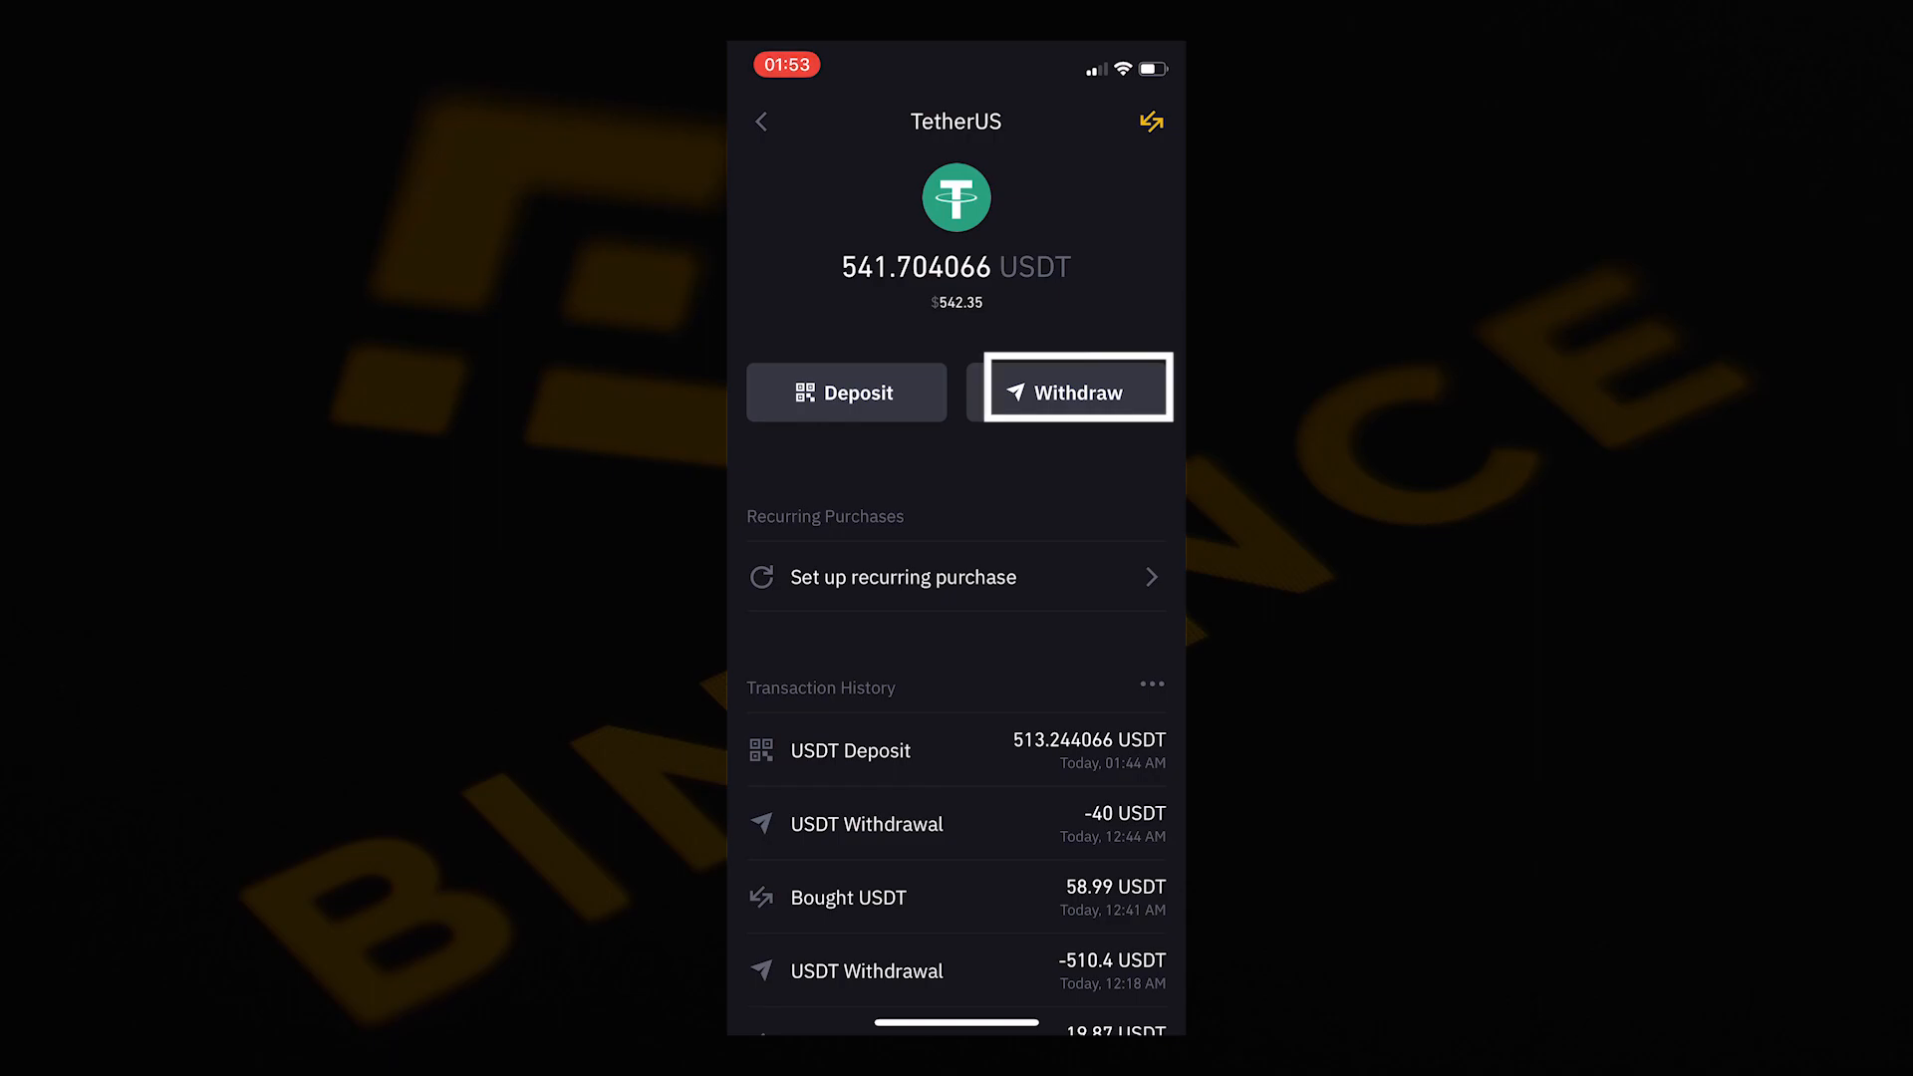
pyautogui.click(1075, 392)
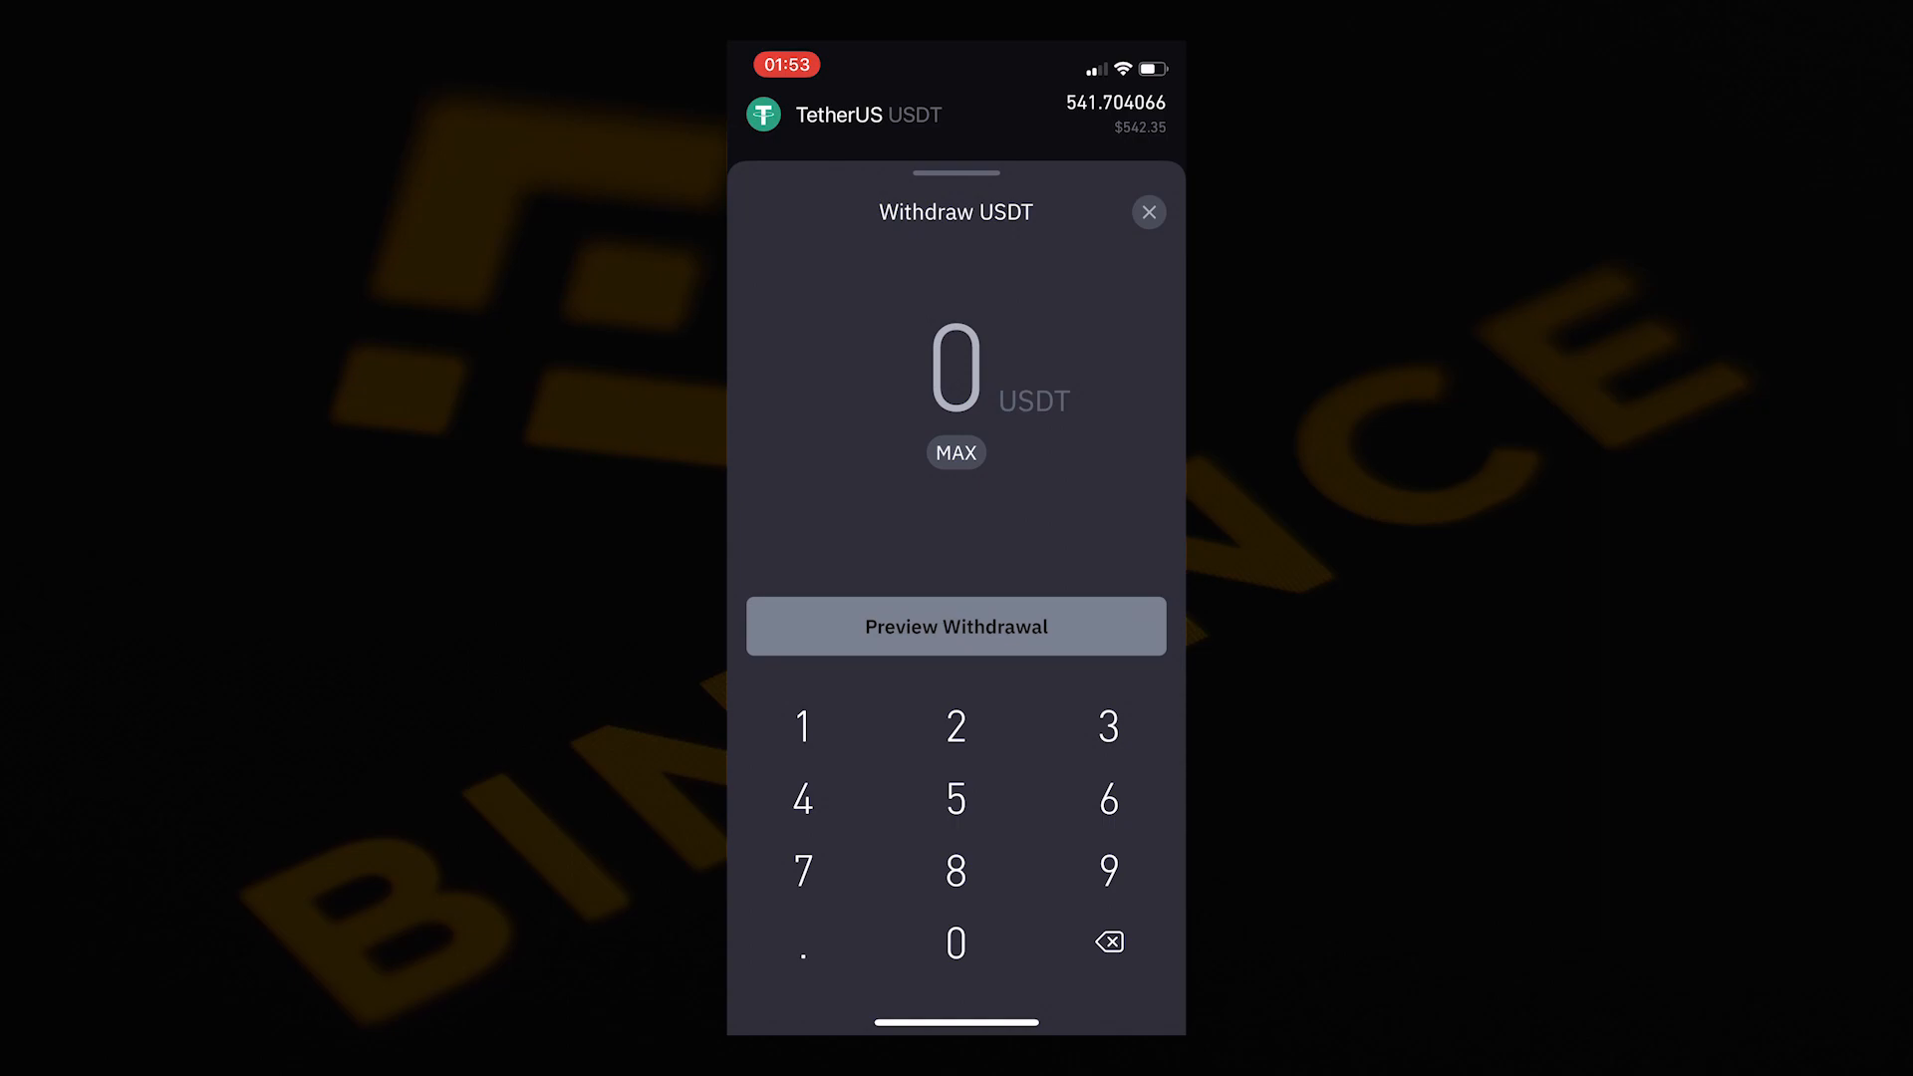
# Step: Enter 530.4 USDT on the keypad and continue to the ERC20 address step
pyautogui.click(954, 797)
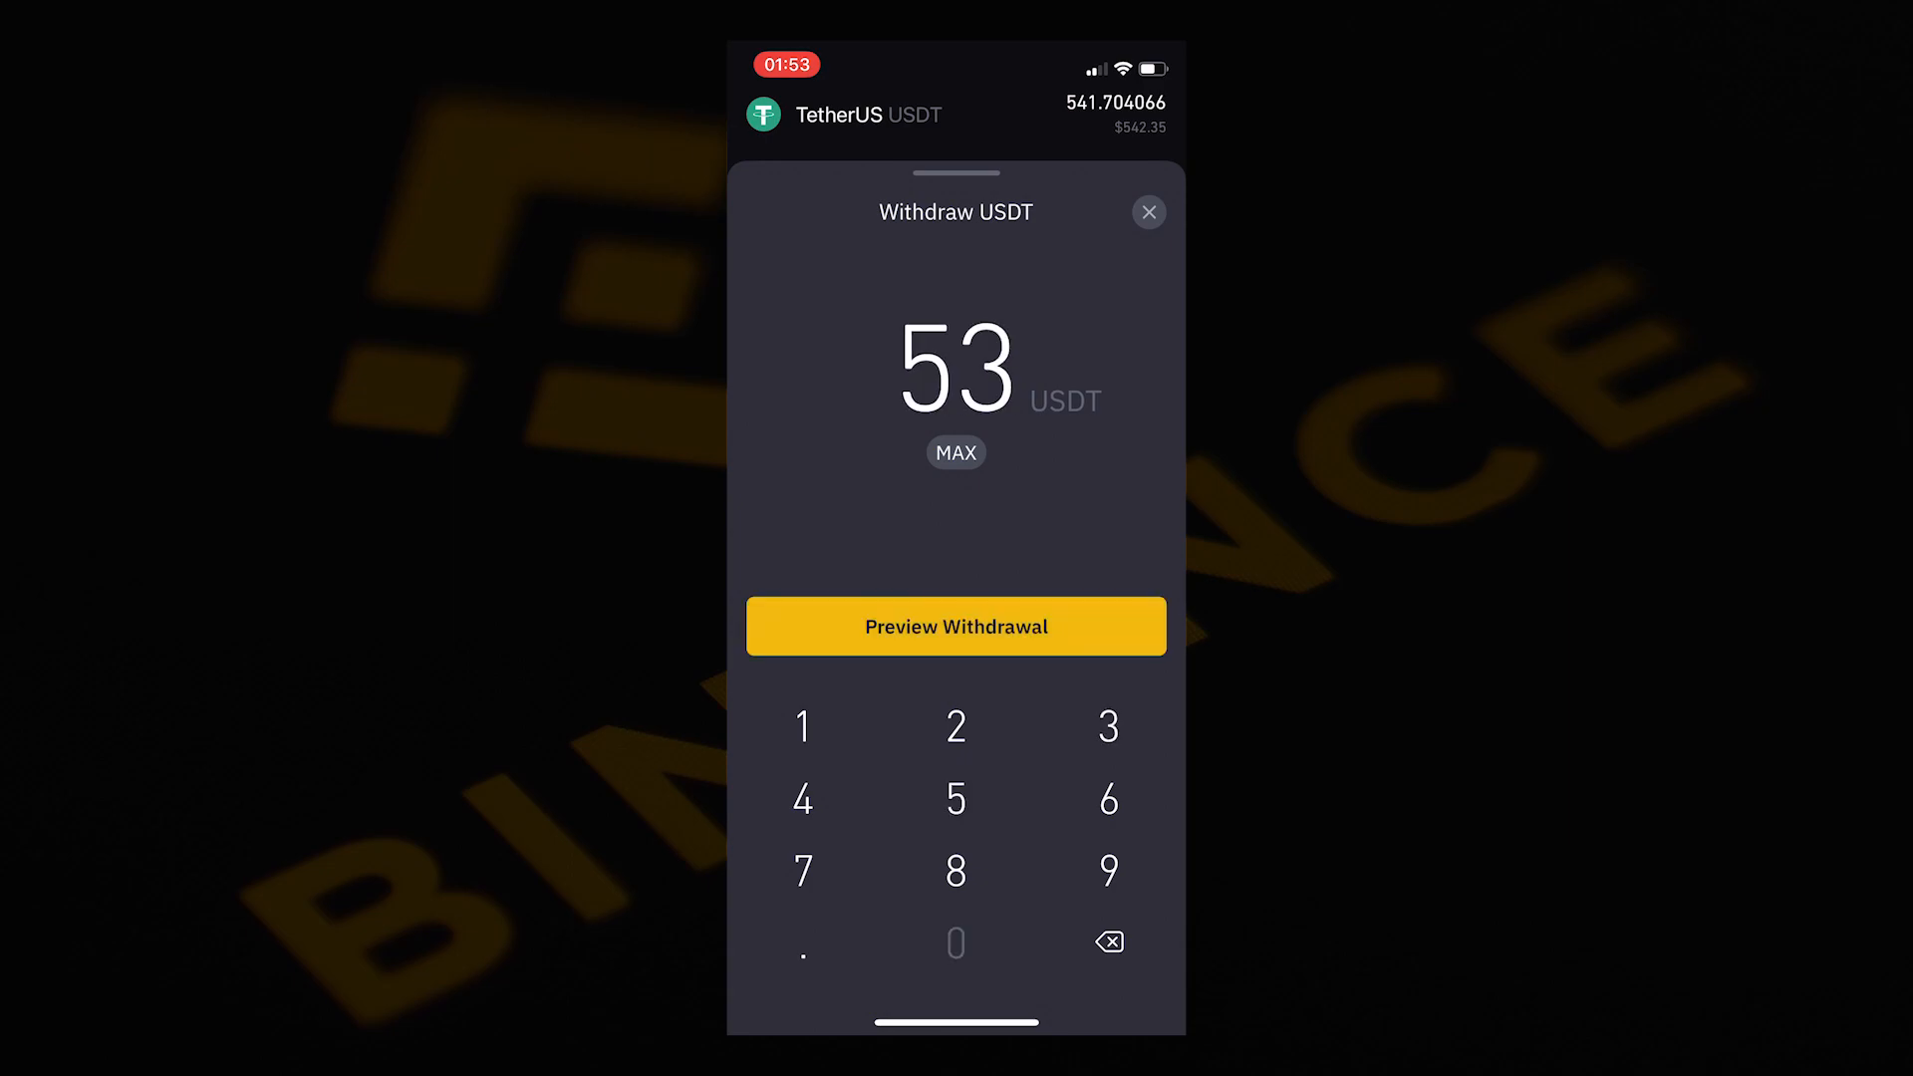
pyautogui.click(955, 942)
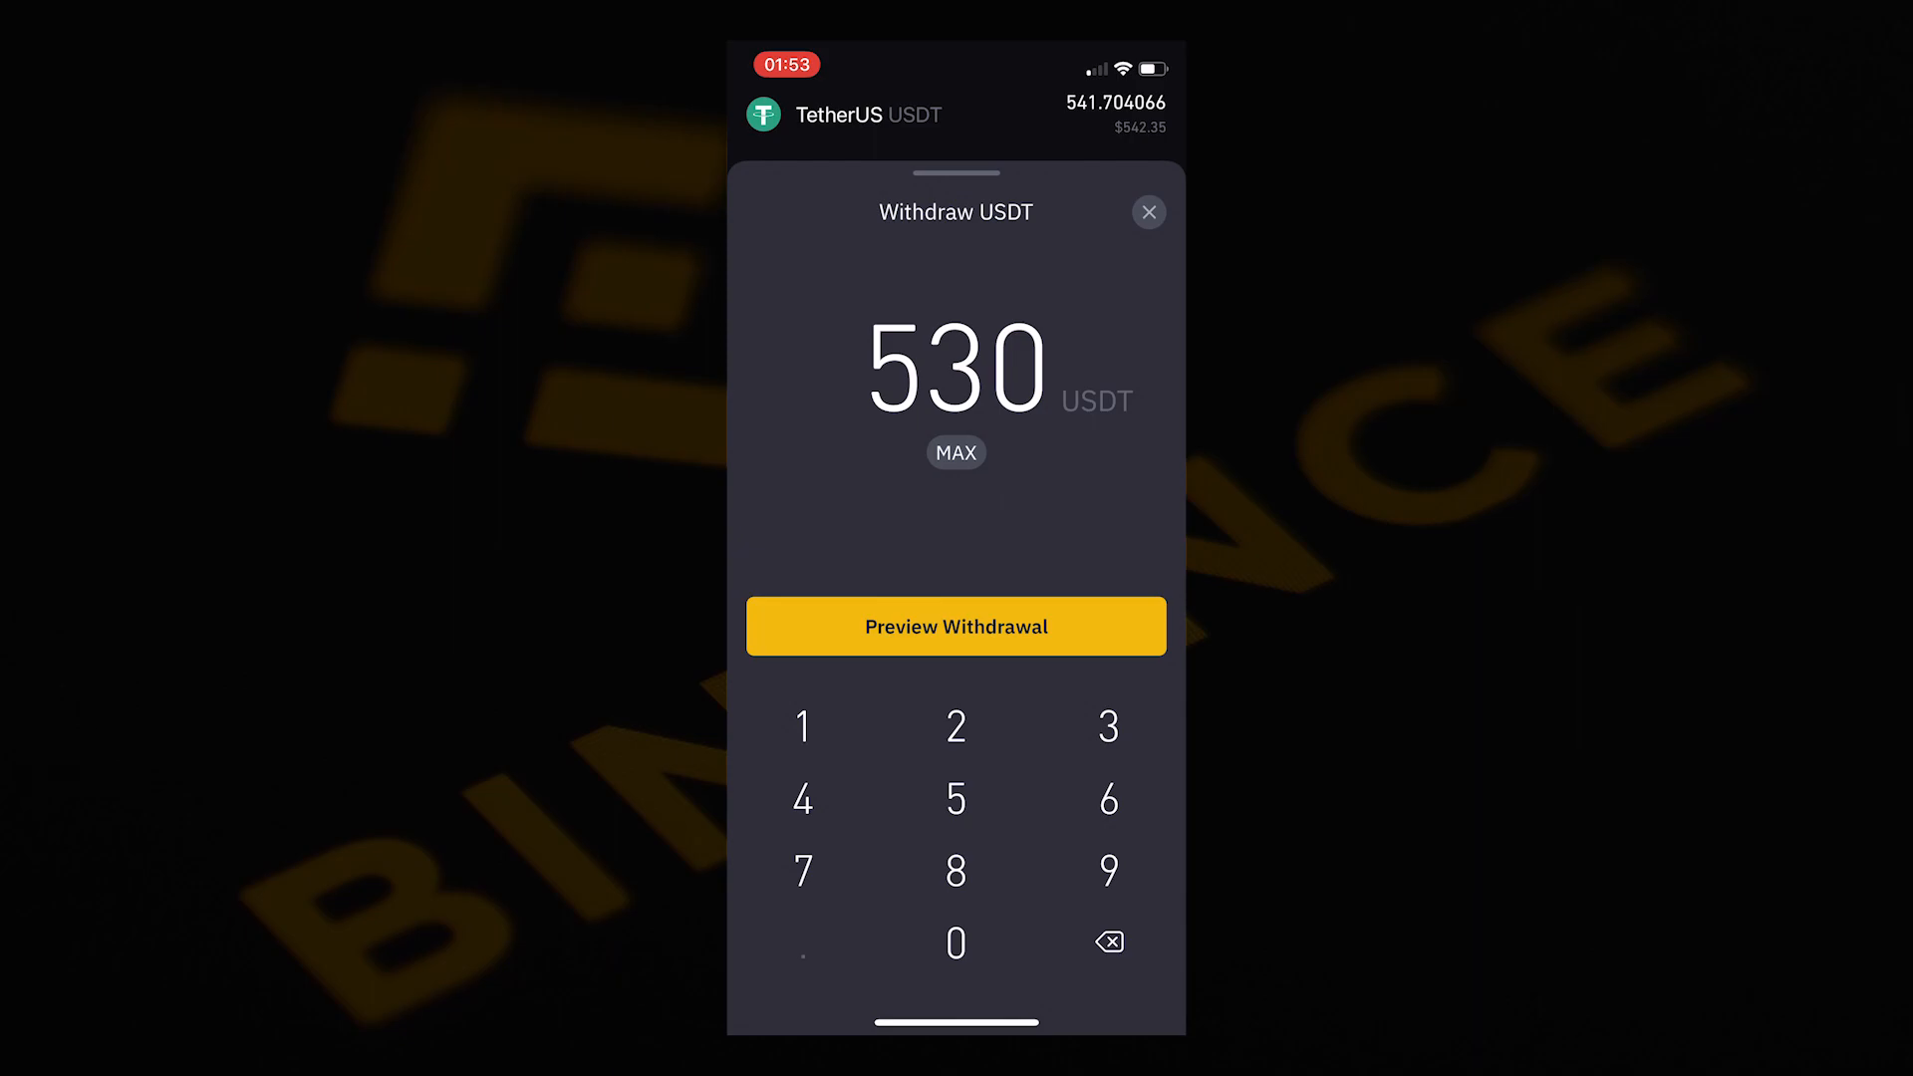
pyautogui.click(803, 798)
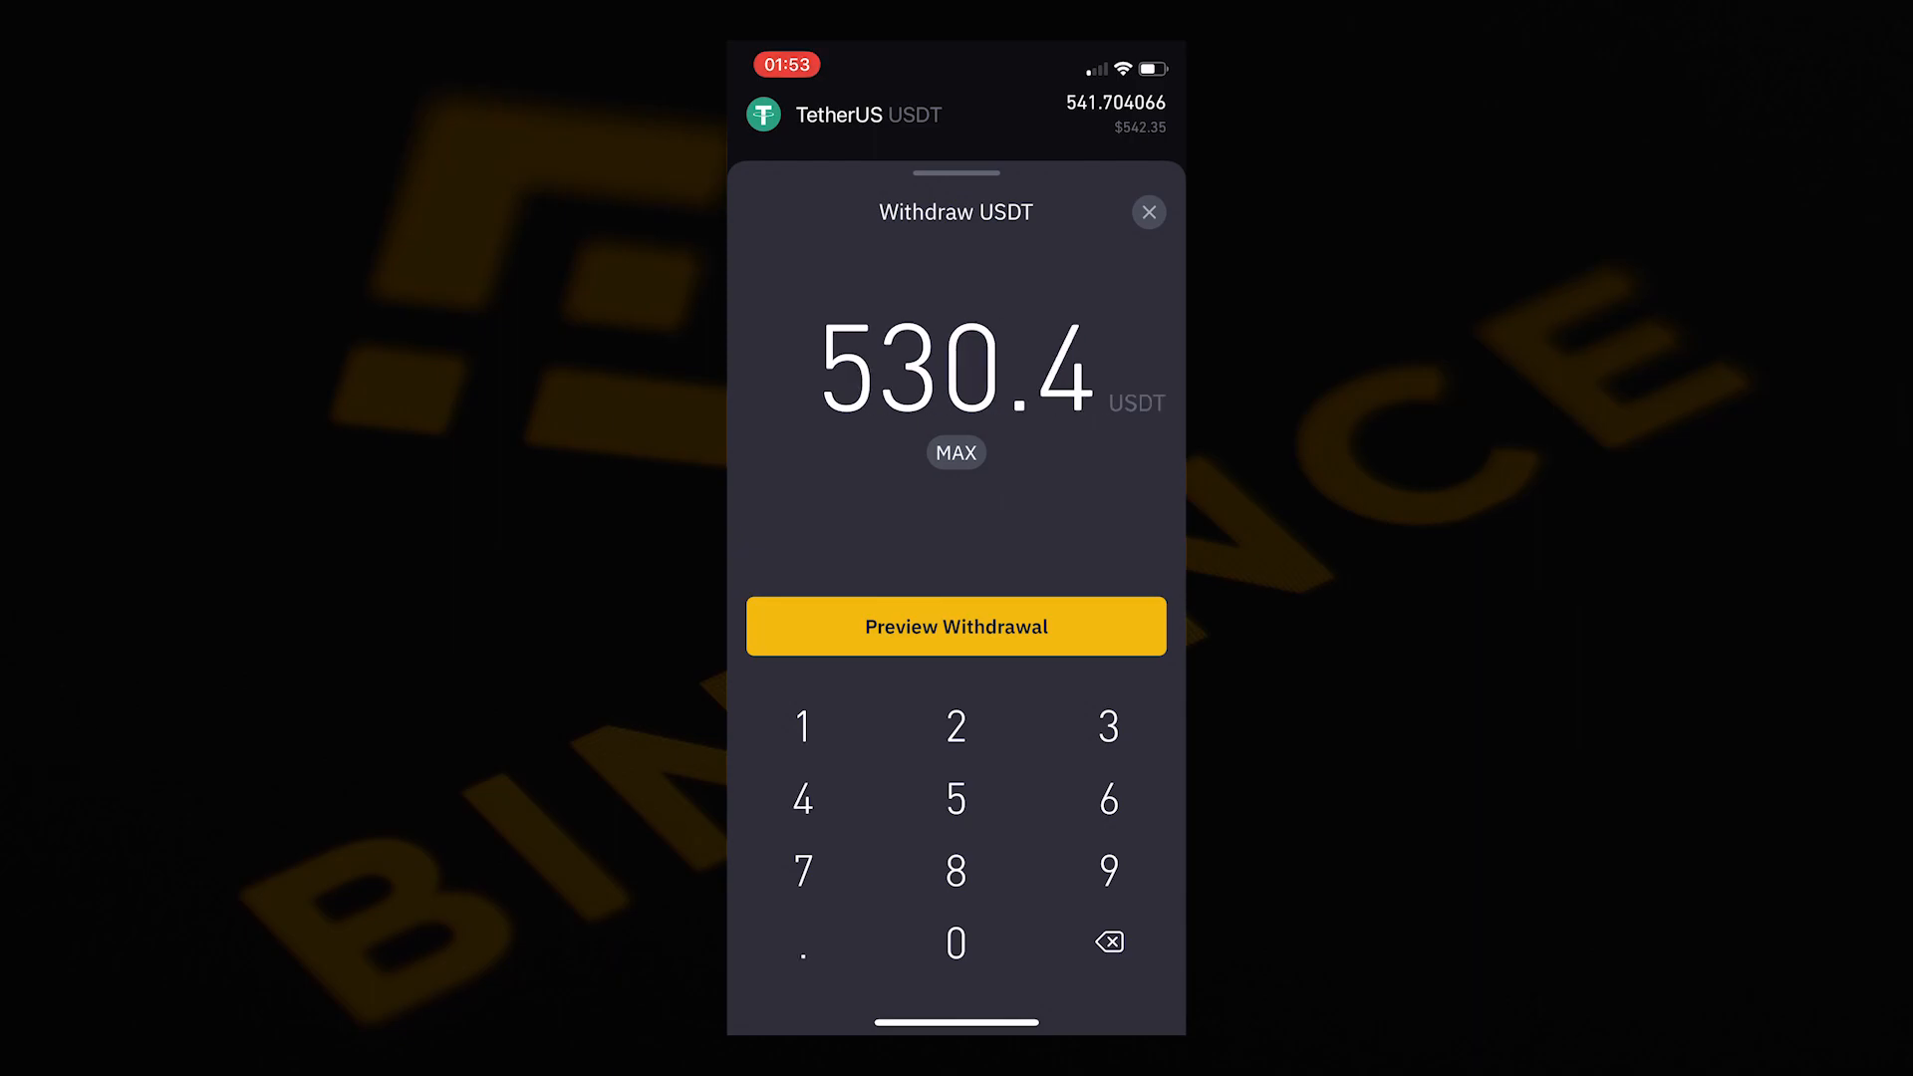
pyautogui.click(954, 626)
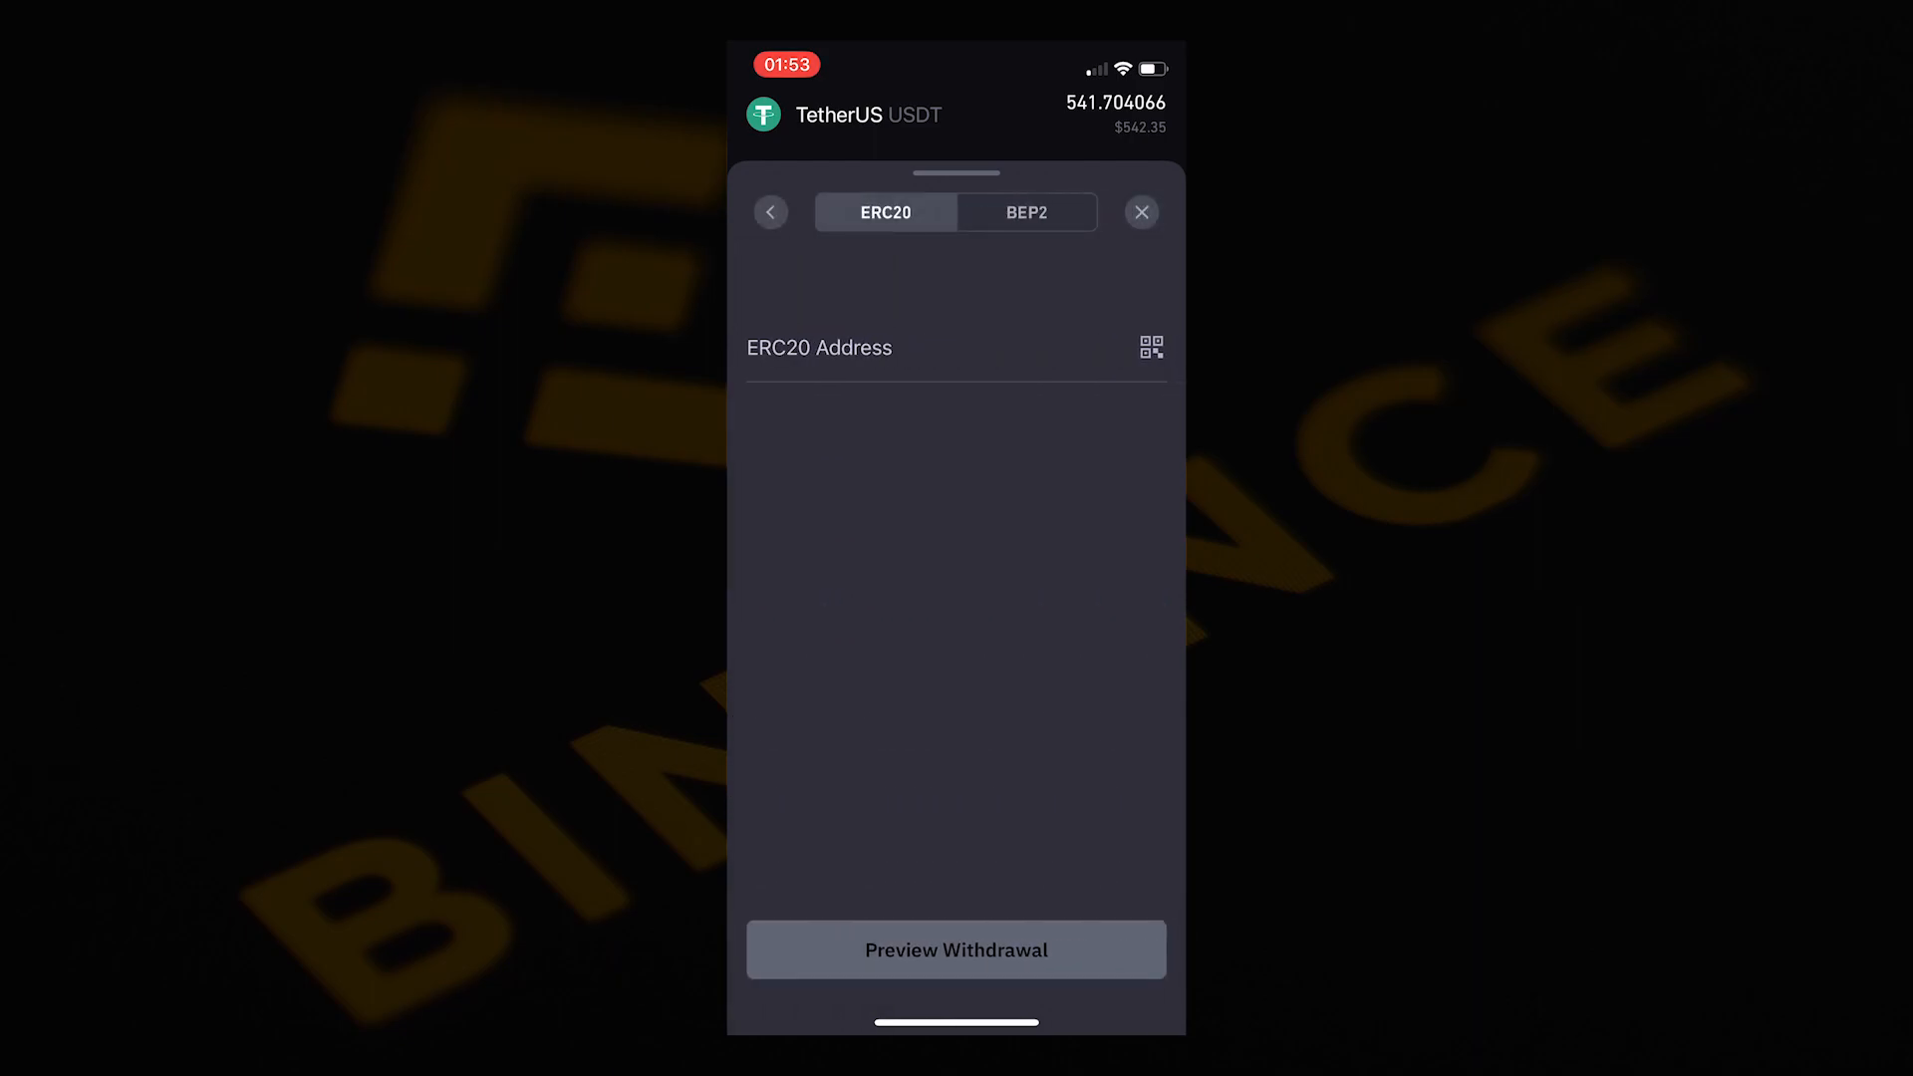
# Step: Paste the ERC20 address and preview the withdrawal: 20 USDT fee, 510.4 USDT received
pyautogui.click(884, 213)
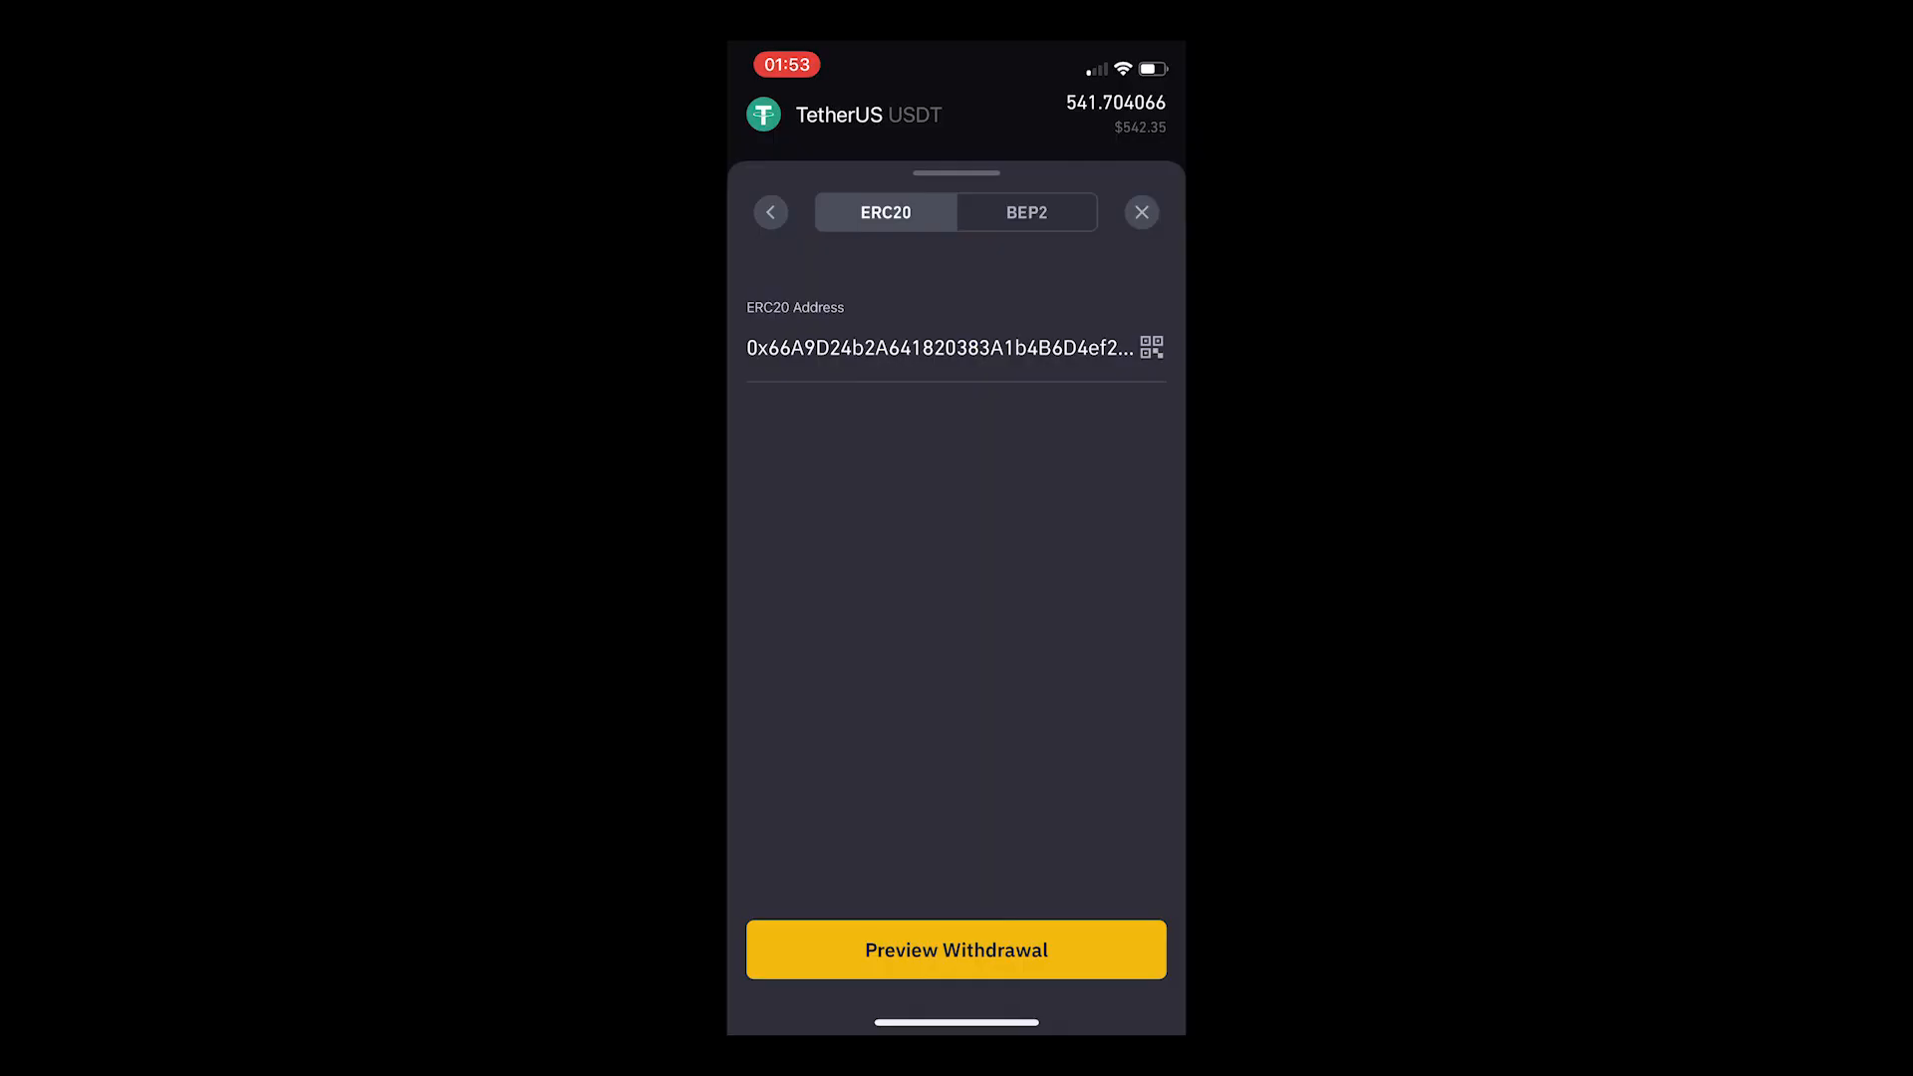
pyautogui.click(954, 948)
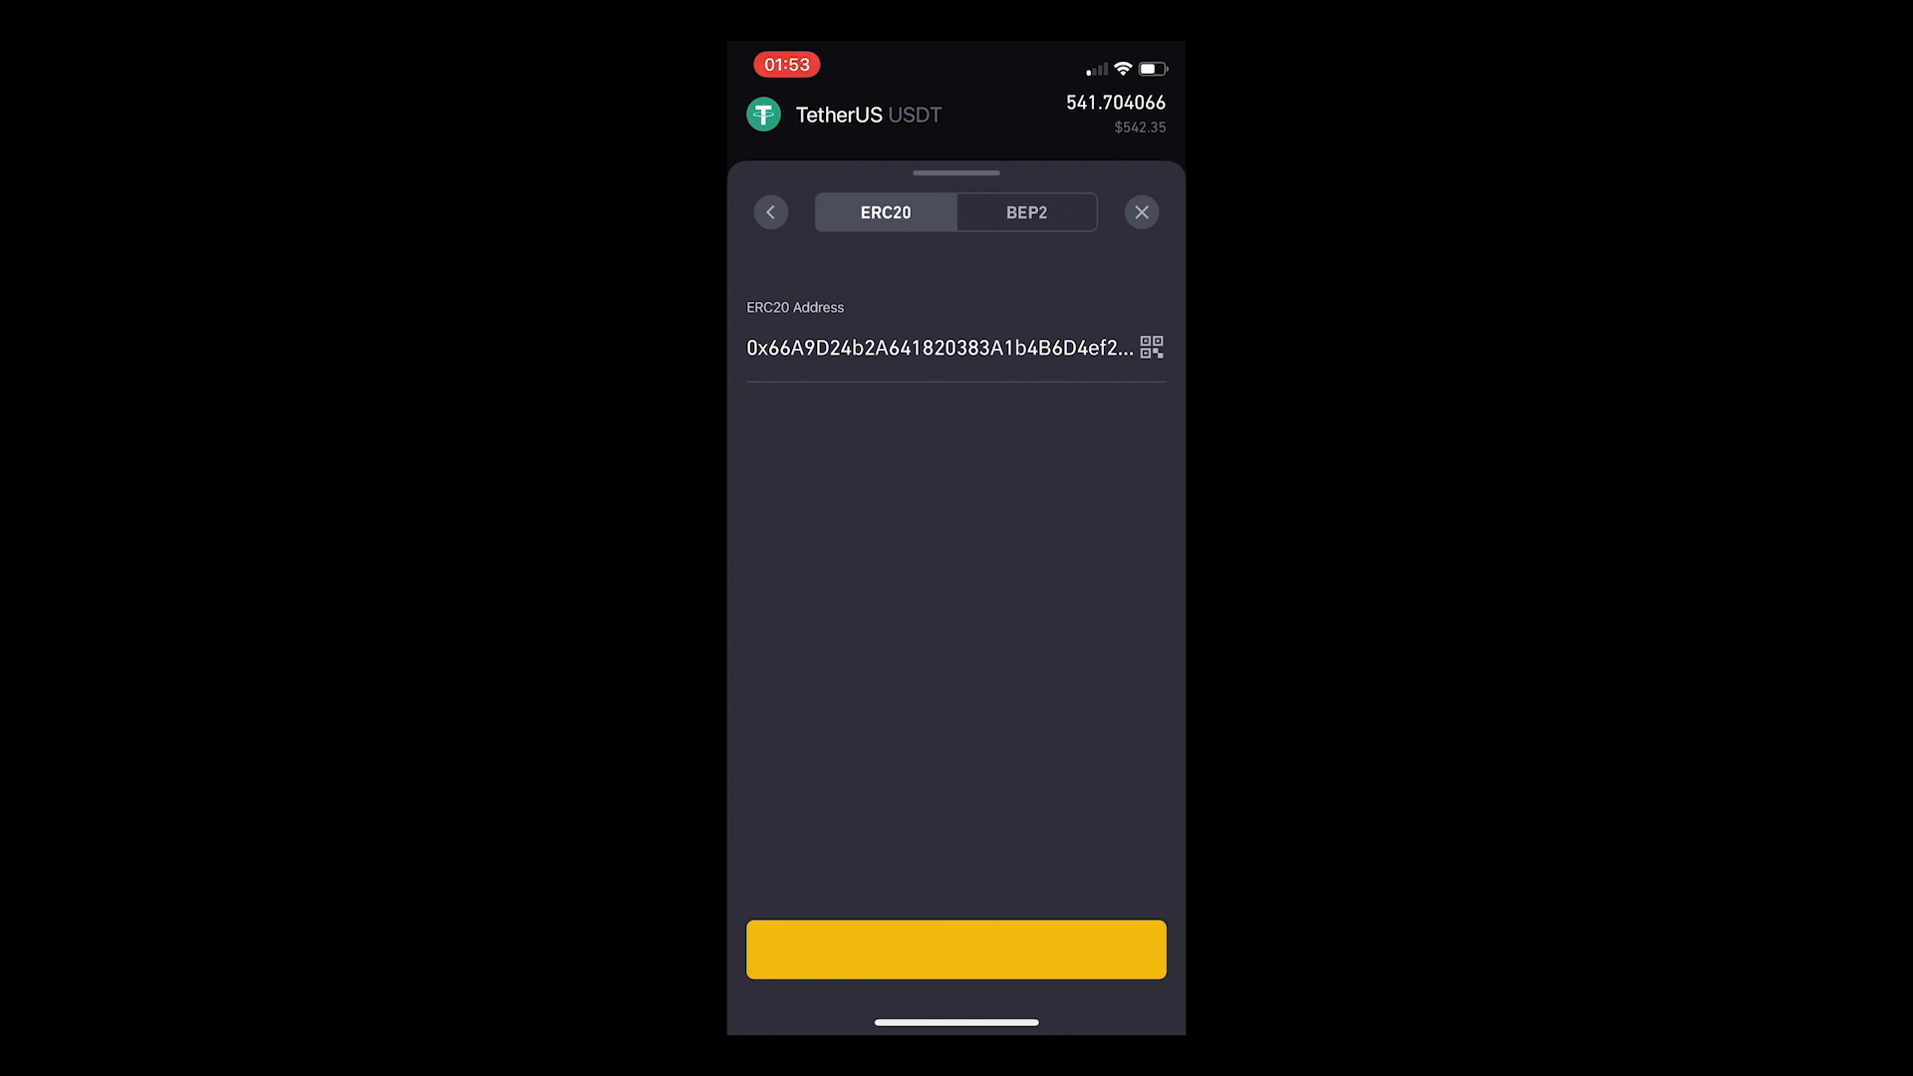
pyautogui.click(954, 948)
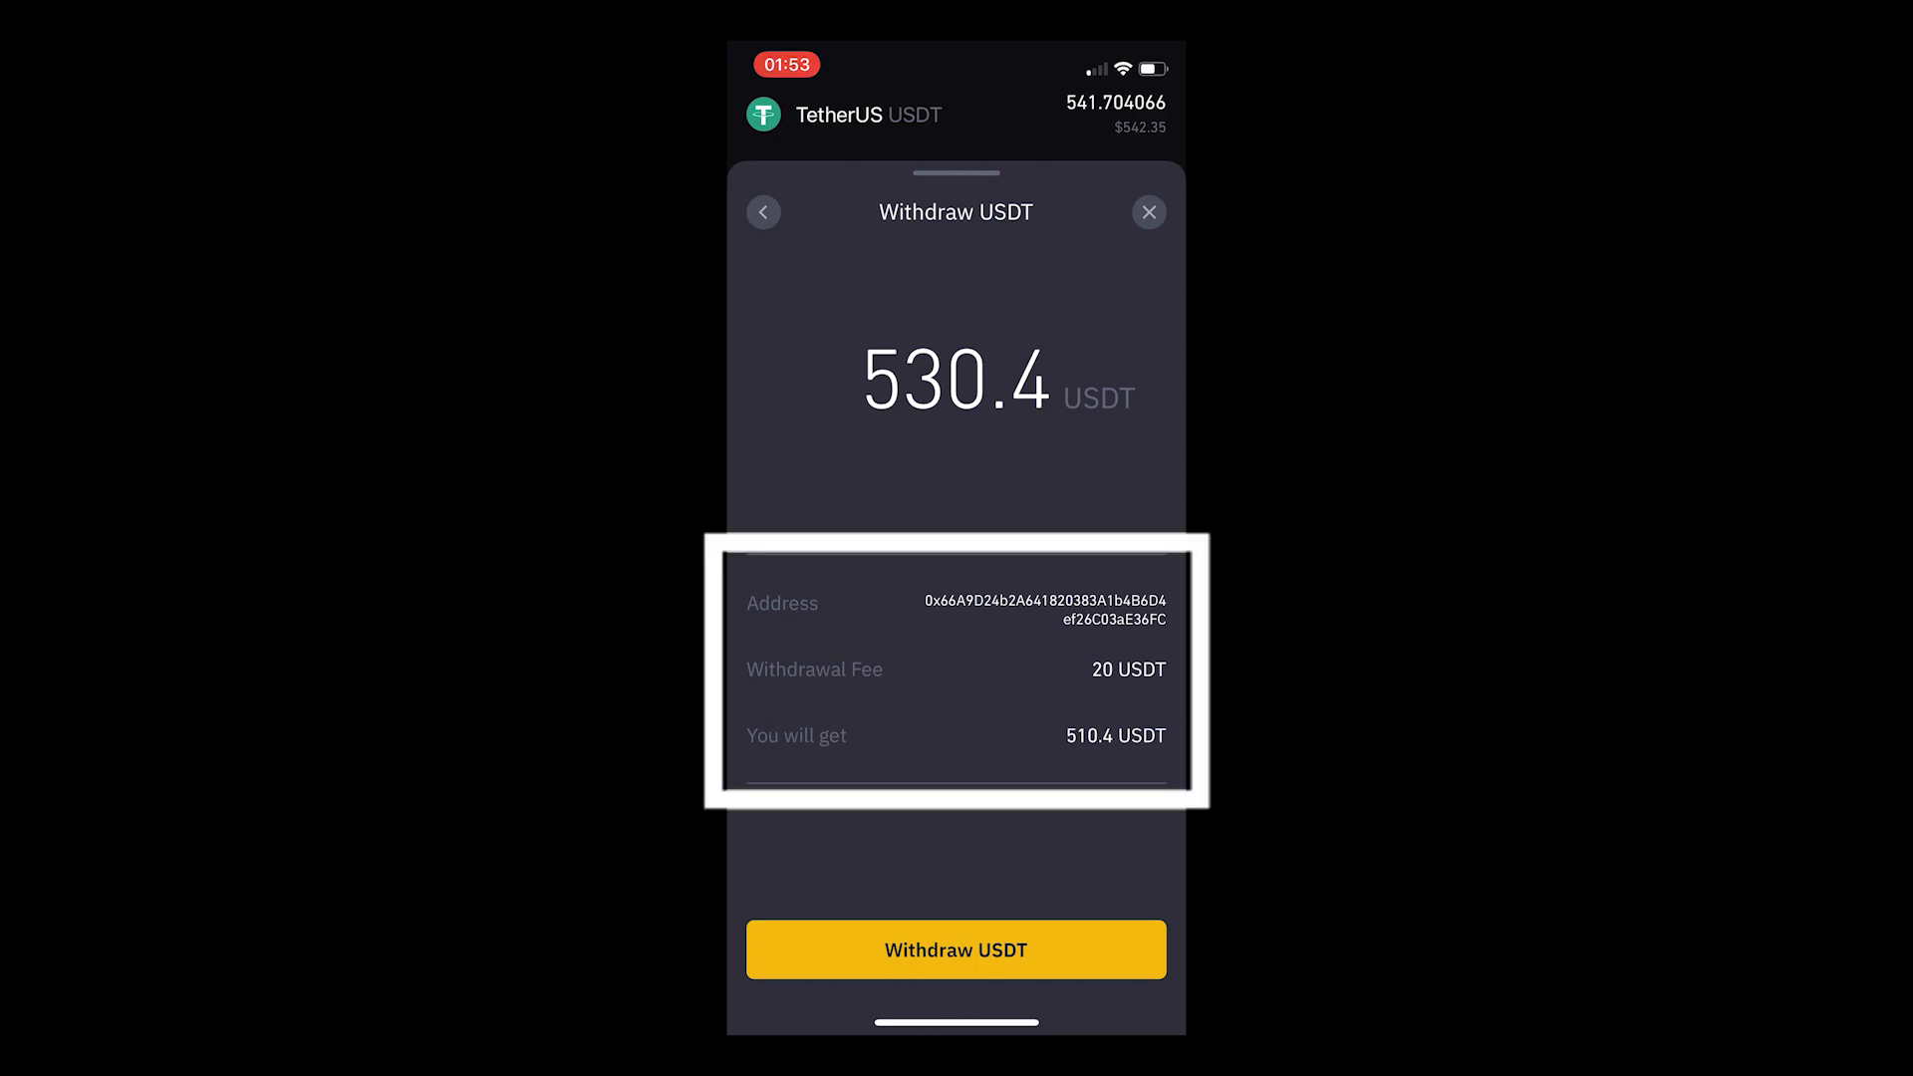
# Step: Submit the 530.4 USDT withdrawal, bringing up the SMS authentication code prompt
pyautogui.click(954, 949)
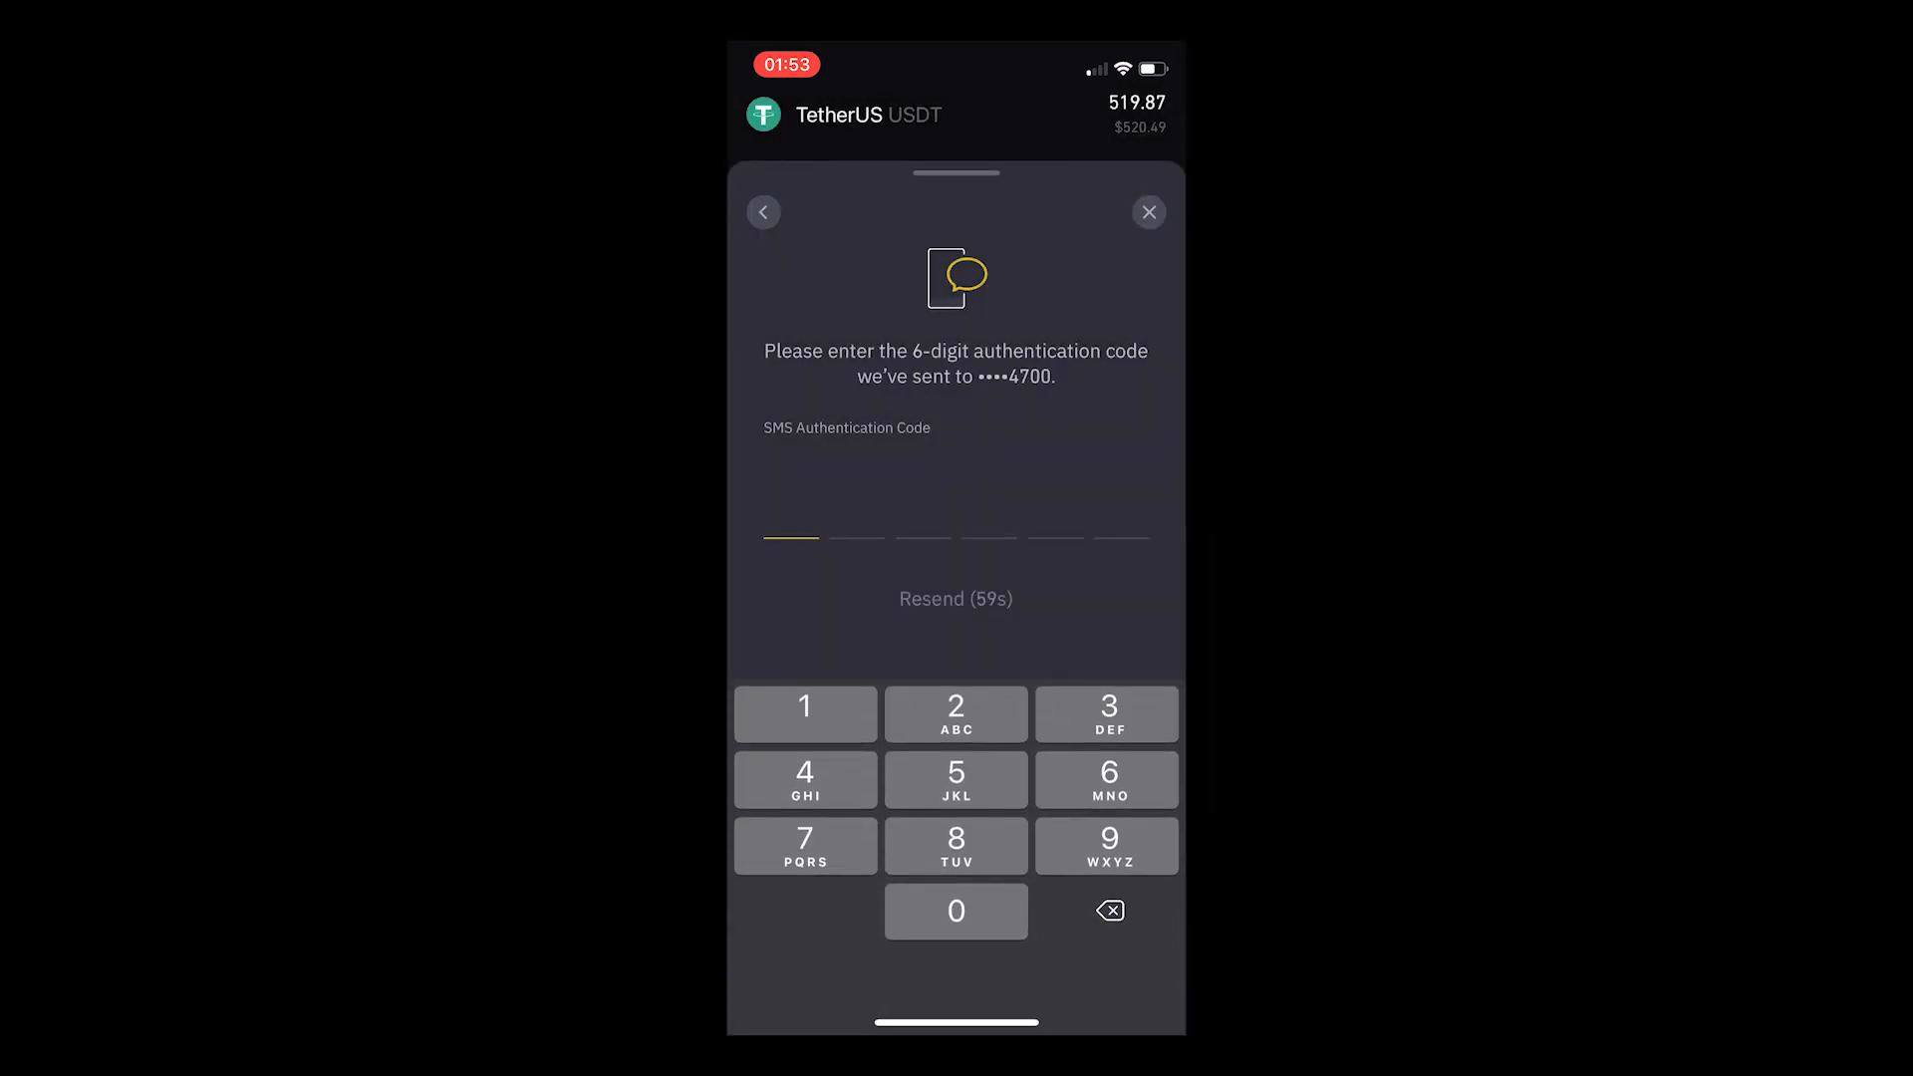